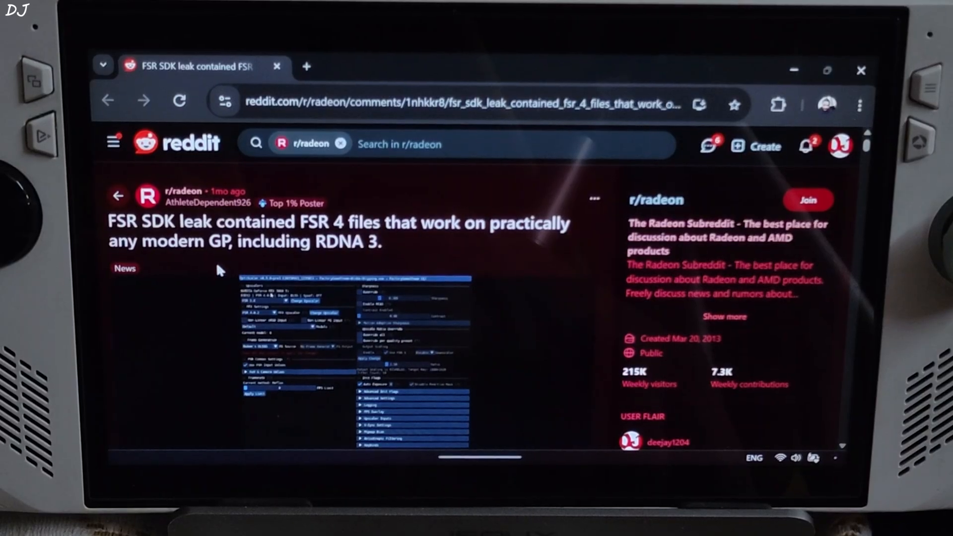
Scroll the r/radeon FSR SDK leak post and follow the gofile.io FSR 4 download link.
{"action": "scroll", "scroll_direction": "down", "scroll_amount": 3}
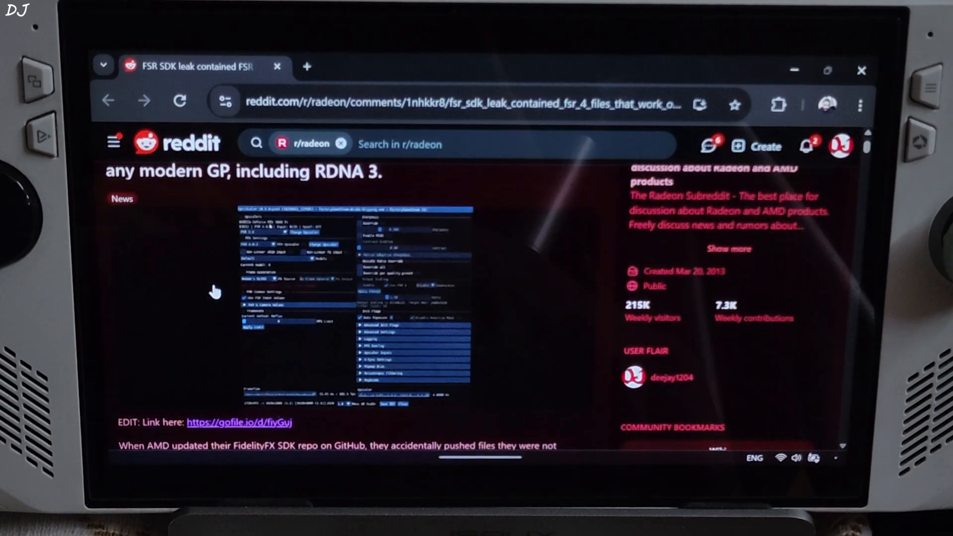
{"action": "scroll", "scroll_direction": "down", "scroll_amount": 3}
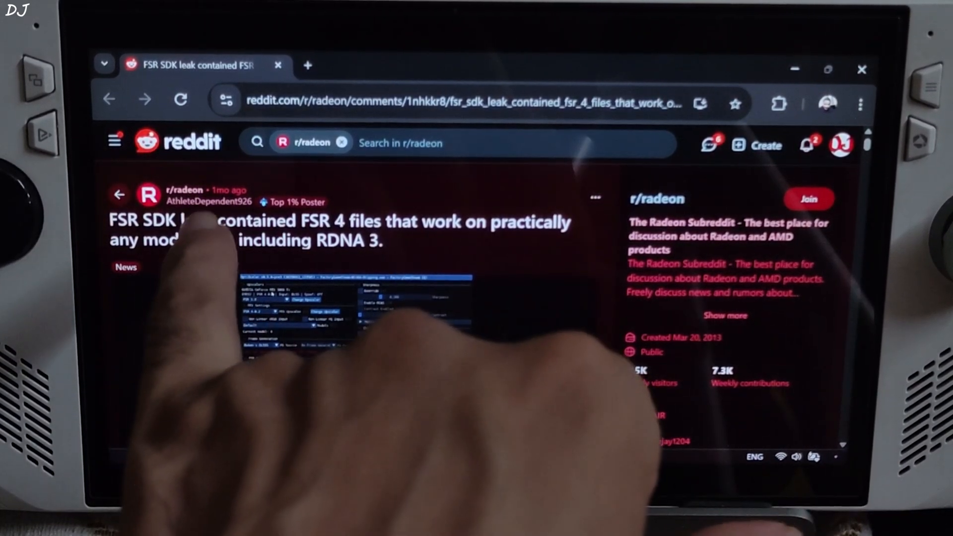
{"action": "scroll", "scroll_direction": "down", "scroll_amount": 3}
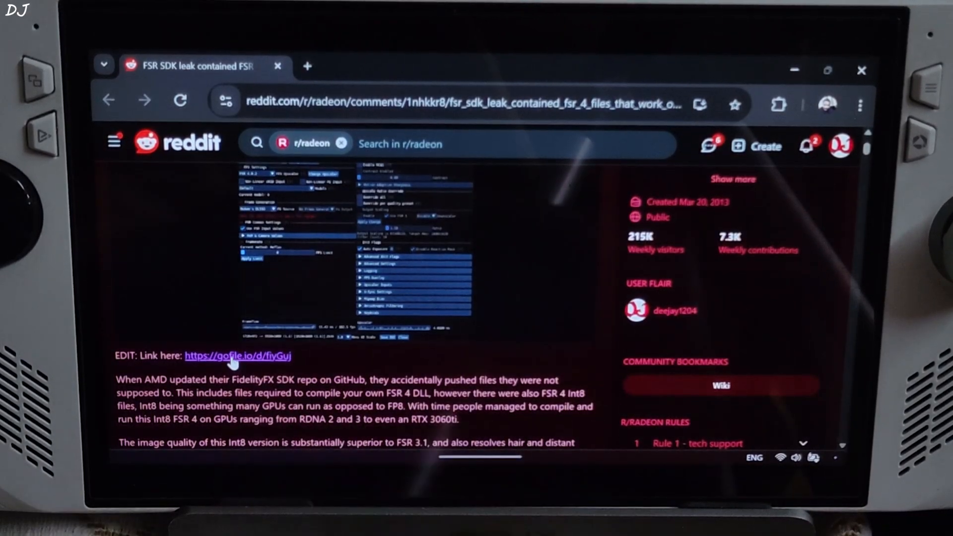
{"action": "left_click", "coordinate": [237, 355]}
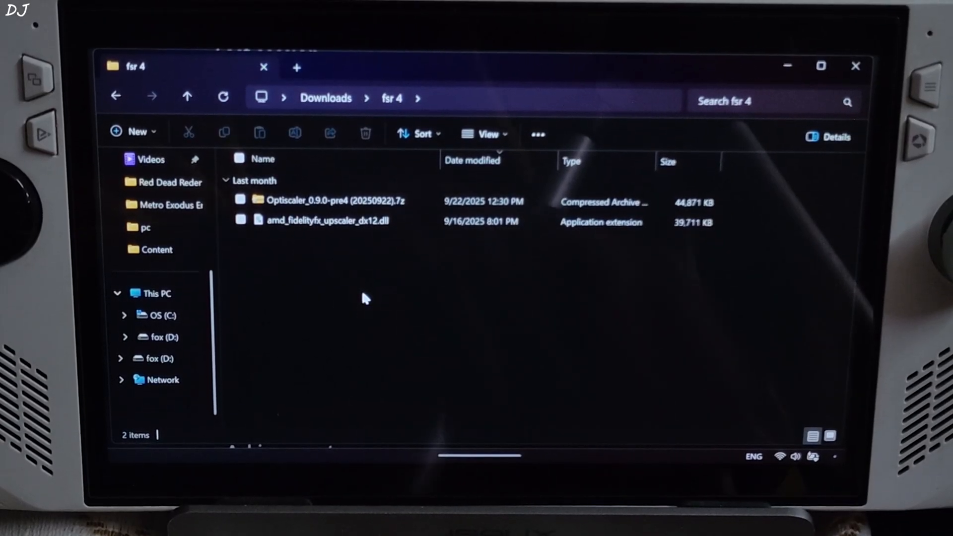
Inside the OptiScaler 0.9.0-pre4 archive, select OptiScaler.ini, OptiScaler.dll, libxess_fg.dll, libxess.dll and libxell.dll.
{"action": "double_click", "coordinate": [334, 199]}
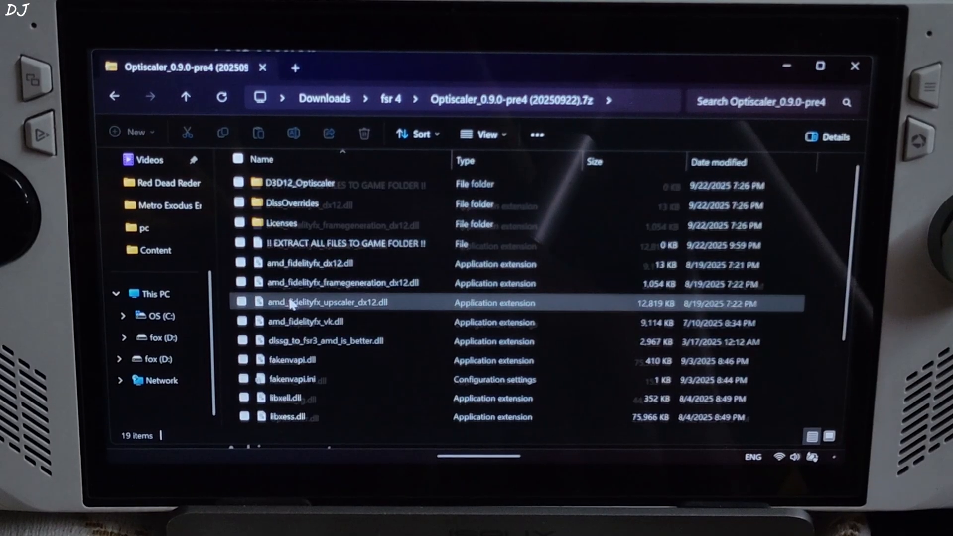
{"action": "scroll", "scroll_direction": "down", "scroll_amount": 3}
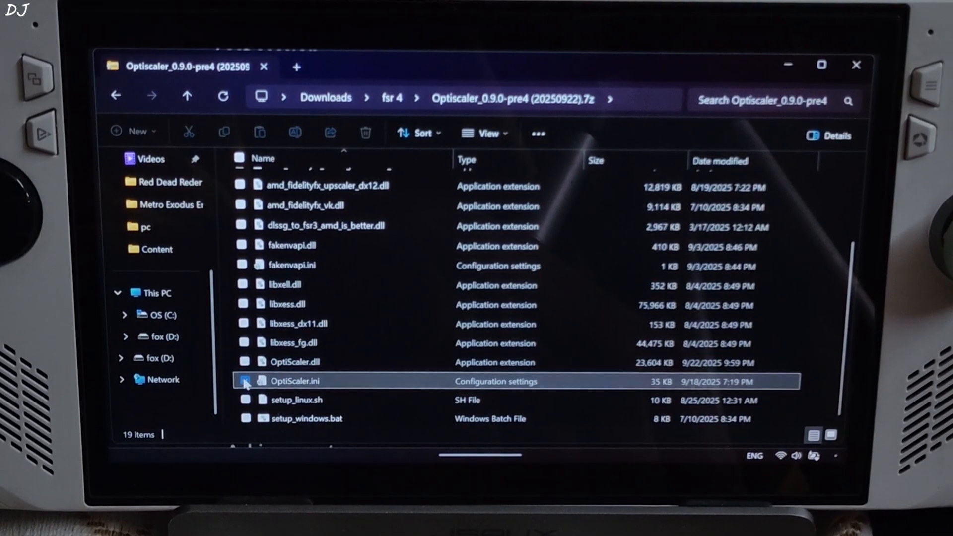
{"action": "left_click", "coordinate": [245, 362]}
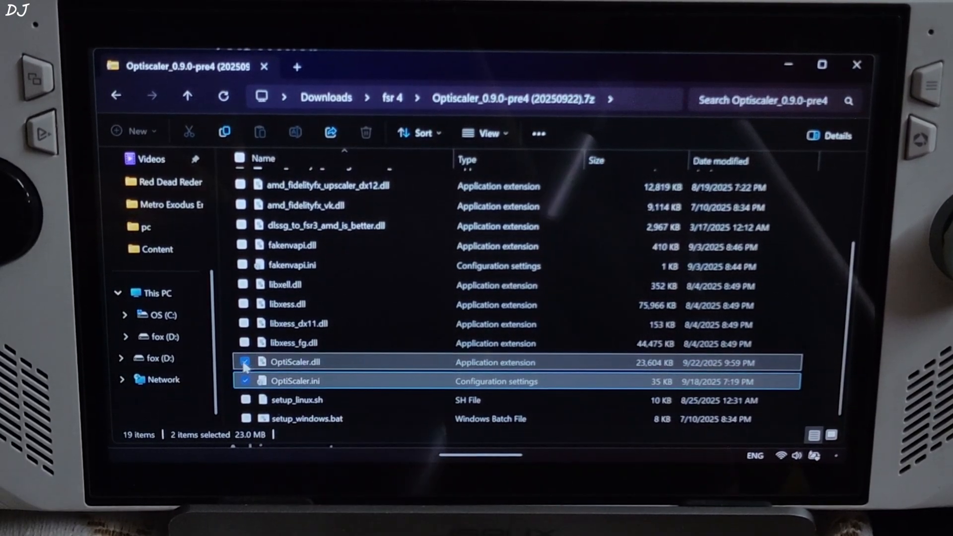
{"action": "left_click", "coordinate": [245, 342]}
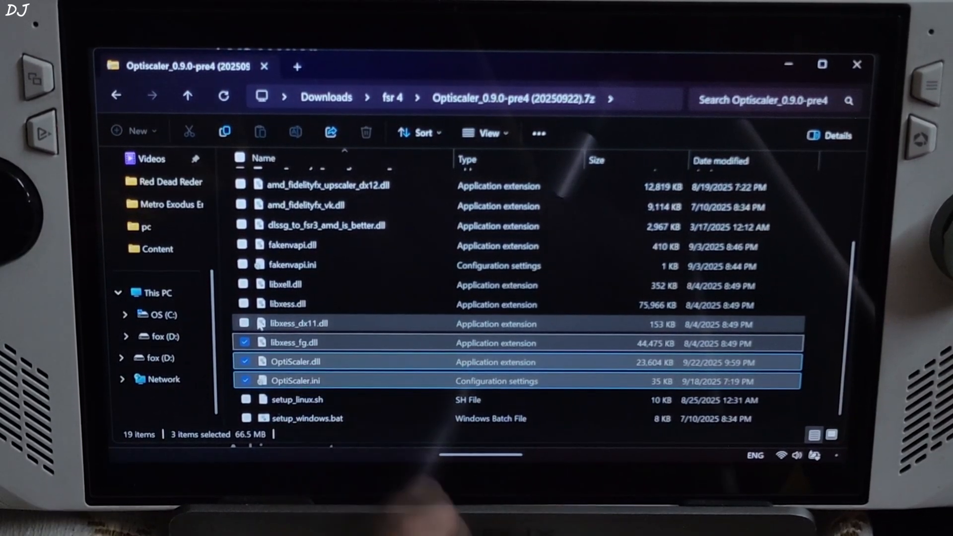
{"action": "left_click", "coordinate": [244, 305]}
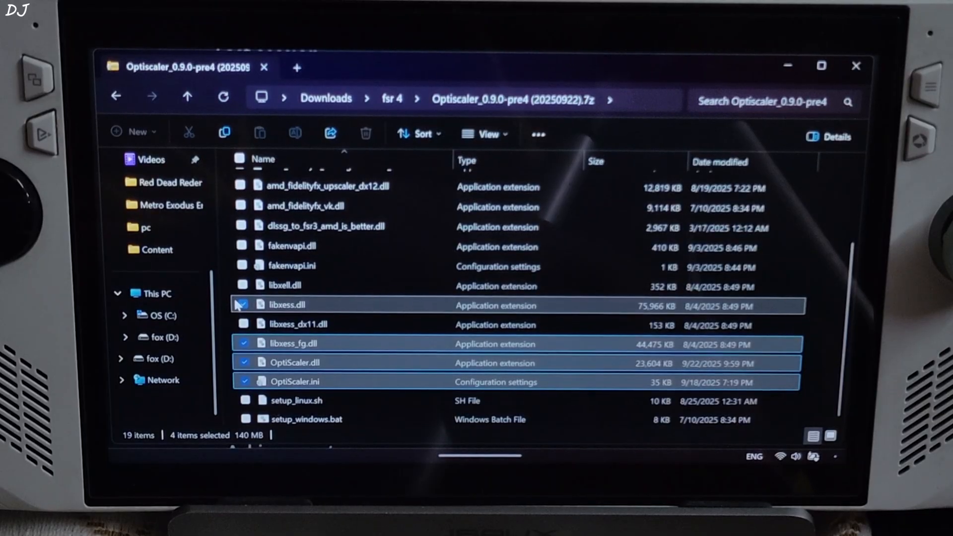
{"action": "left_click", "coordinate": [242, 285]}
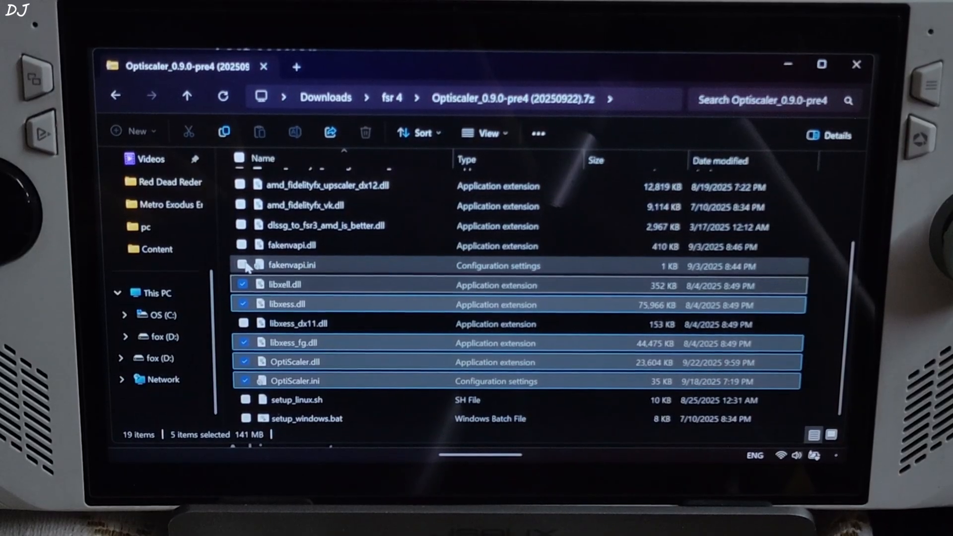
{"action": "left_click", "coordinate": [242, 245]}
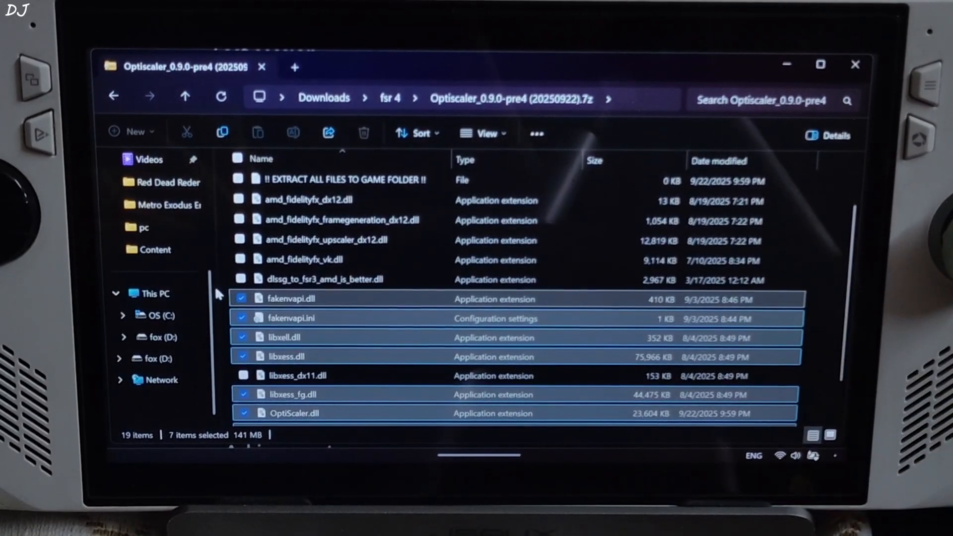
{"action": "mouse_move", "coordinate": [323, 239]}
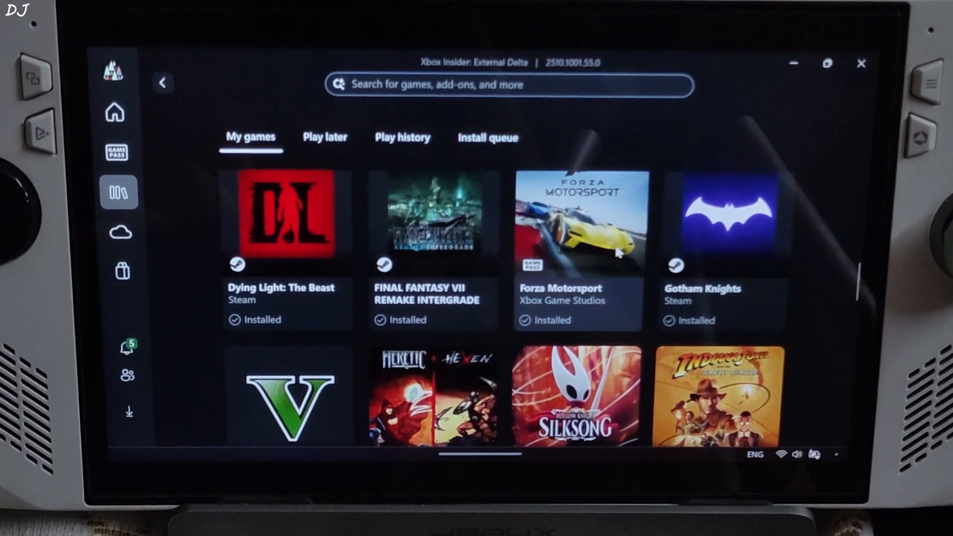
Bring up Forza Motorsport's page in the Xbox app to reach its installation details.
{"action": "left_click", "coordinate": [576, 221]}
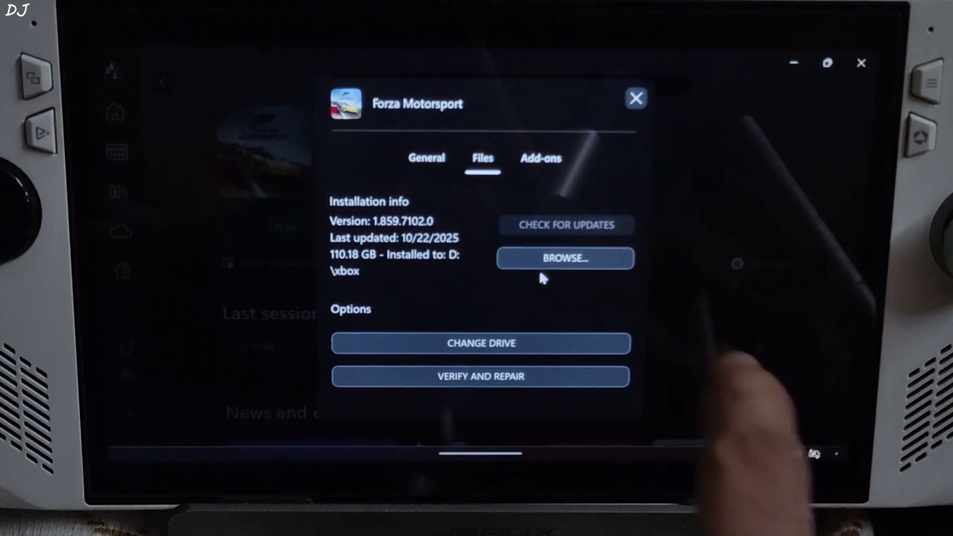
Browse from the Xbox app into Forza Motorsport's Content folder with the OptiScaler files.
{"action": "left_click", "coordinate": [564, 258]}
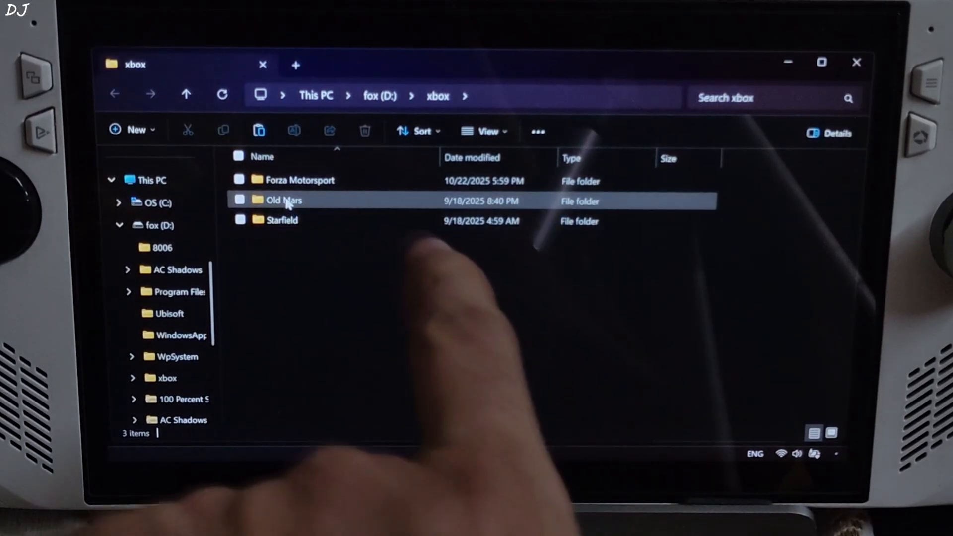
{"action": "double_click", "coordinate": [297, 180]}
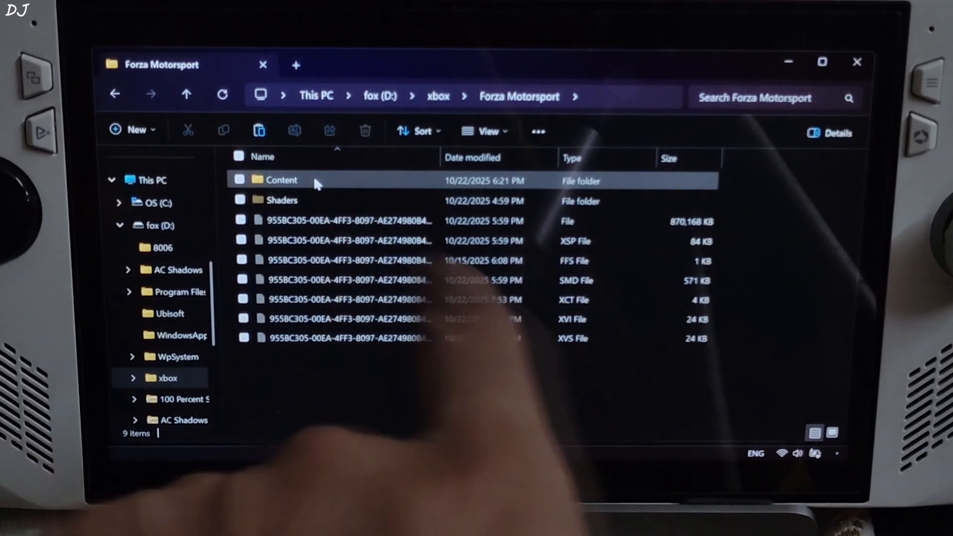
{"action": "double_click", "coordinate": [284, 180]}
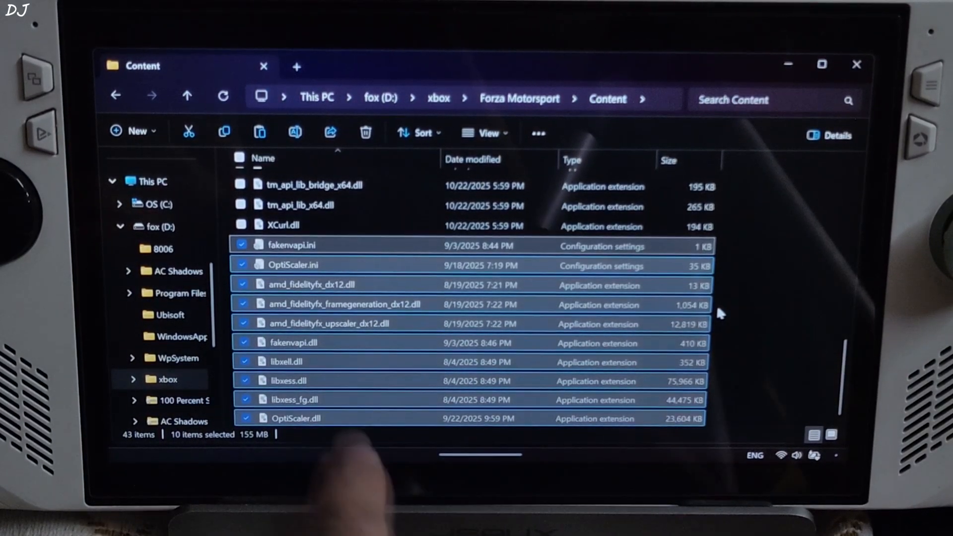
{"action": "mouse_move", "coordinate": [748, 315]}
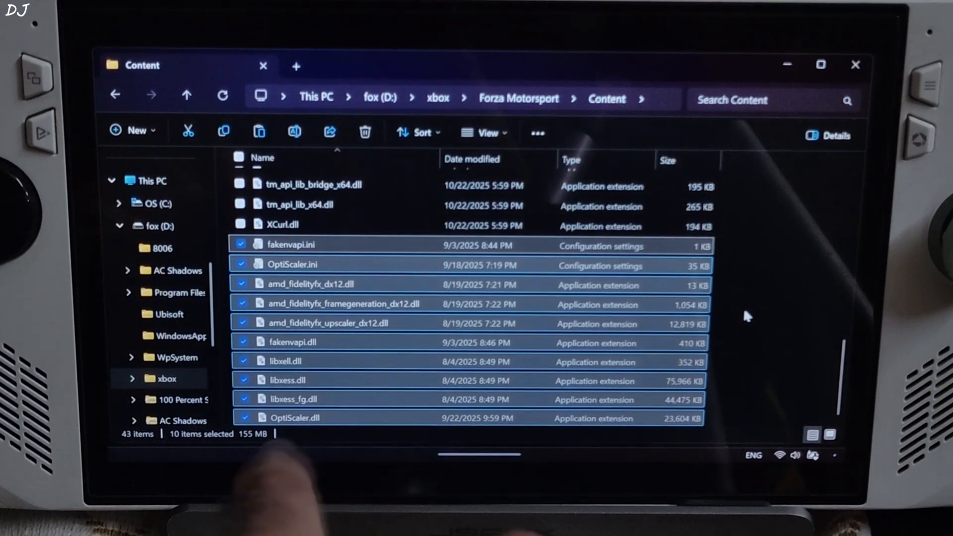
Rename OptiScaler.dll in the Content folder to d3.dll.
{"action": "left_click", "coordinate": [295, 418]}
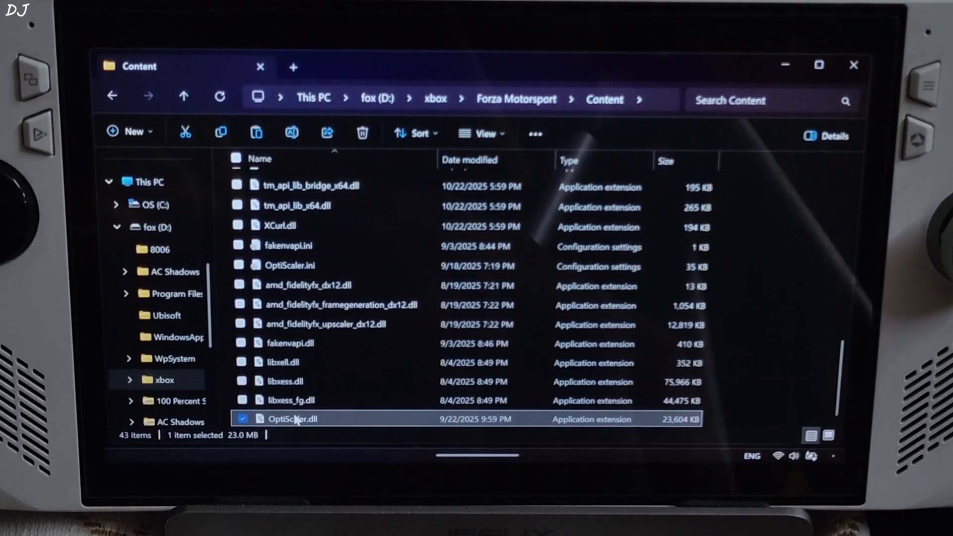
{"action": "right_click", "coordinate": [292, 418]}
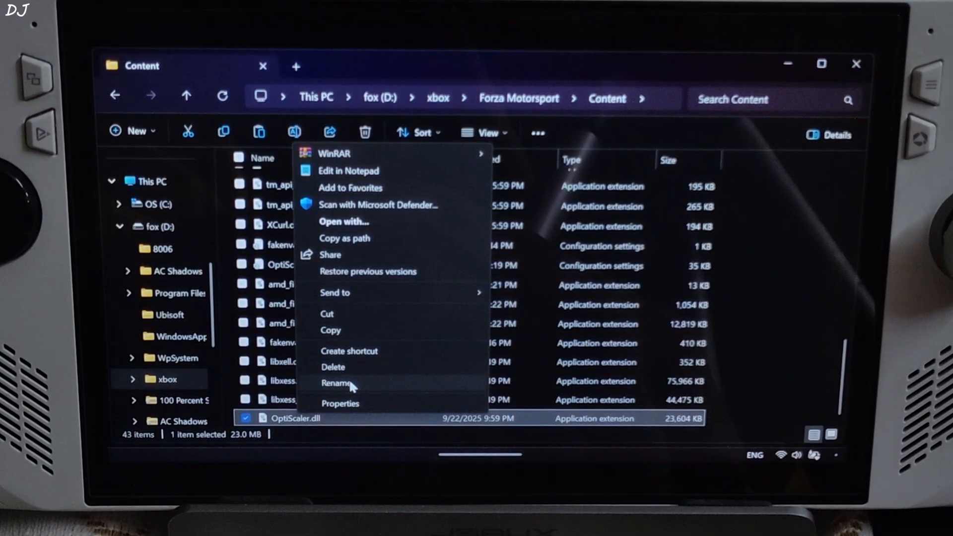
{"action": "left_click", "coordinate": [335, 383]}
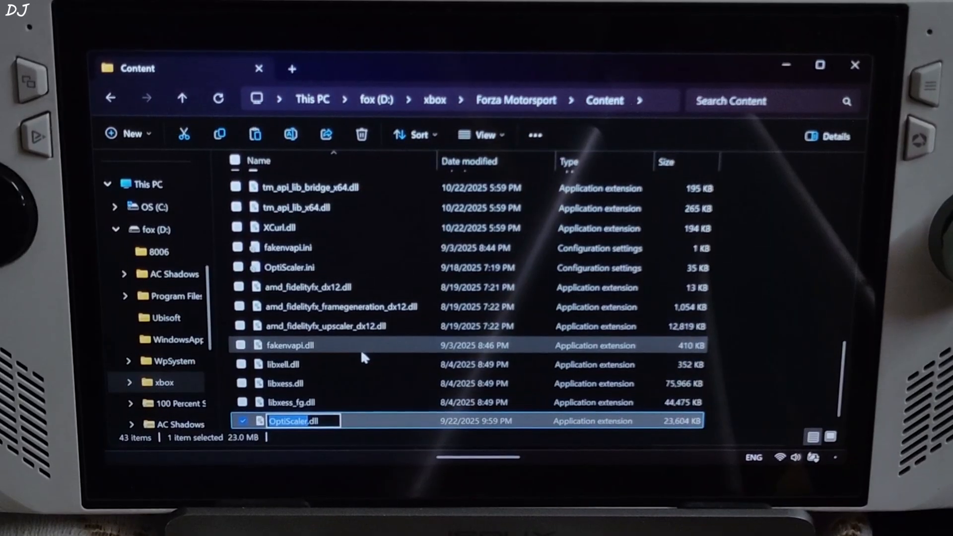
{"action": "type", "text": "d3.dll"}
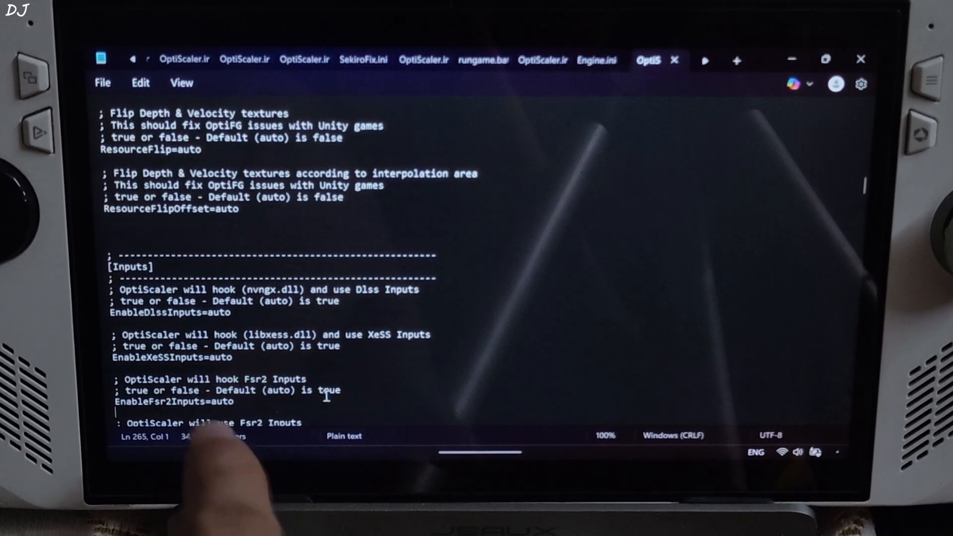
Change EnableFsr2Inputs from auto to false in OptiScaler.ini and save the file.
{"action": "double_click", "coordinate": [221, 401]}
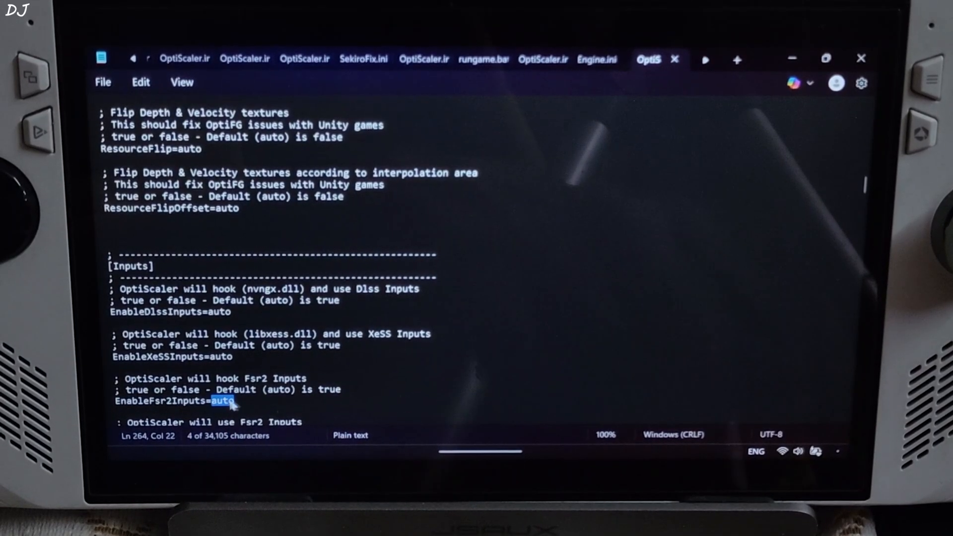
{"action": "type", "text": "f"}
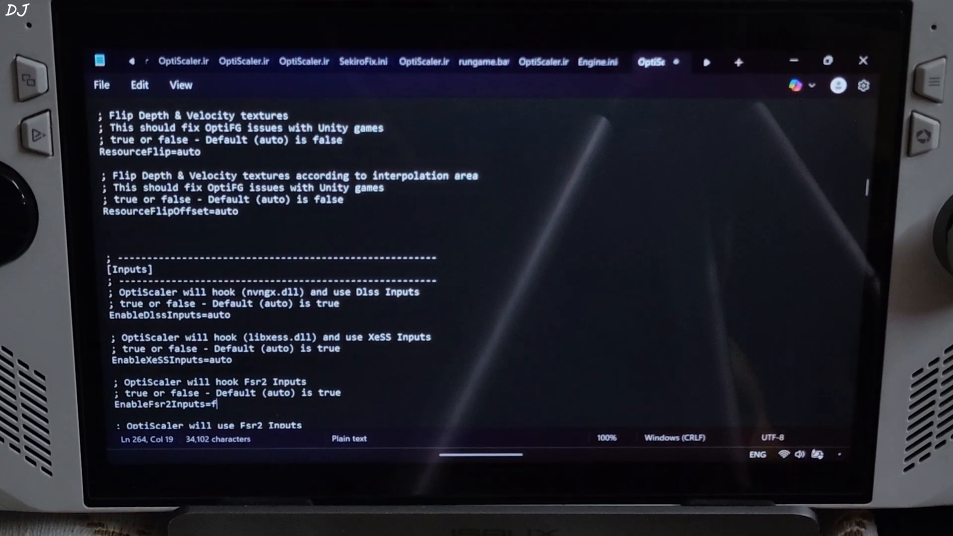
{"action": "type", "text": "als"}
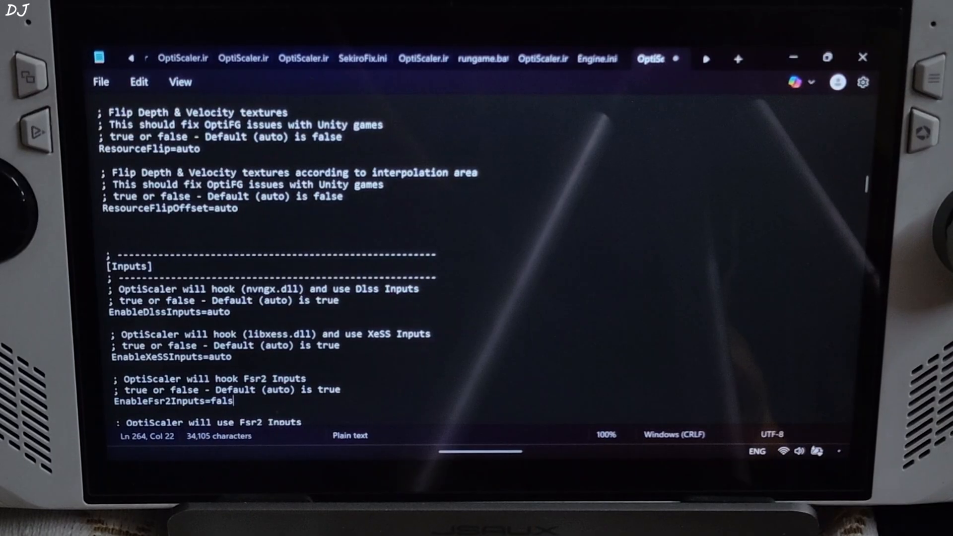
{"action": "type", "text": "e"}
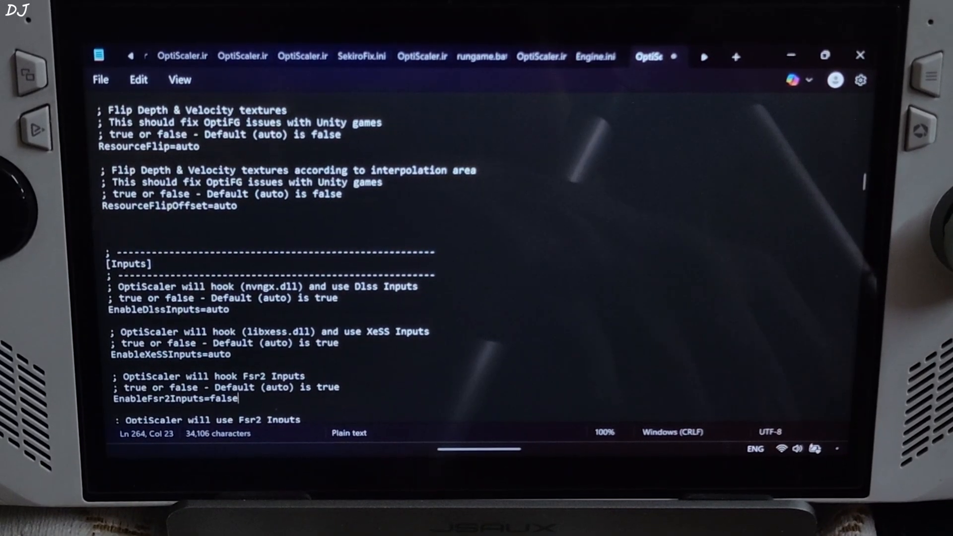
{"action": "left_click", "coordinate": [99, 79]}
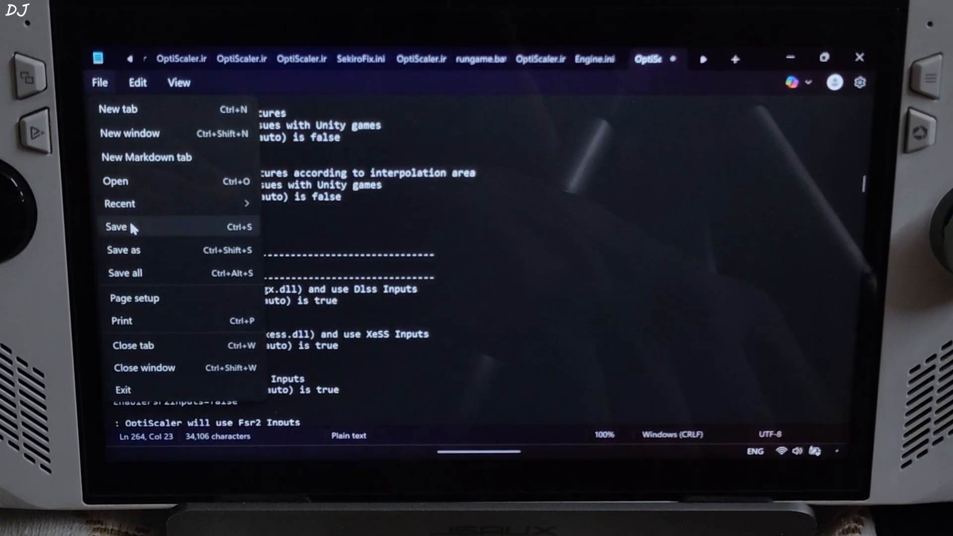
{"action": "left_click", "coordinate": [115, 227]}
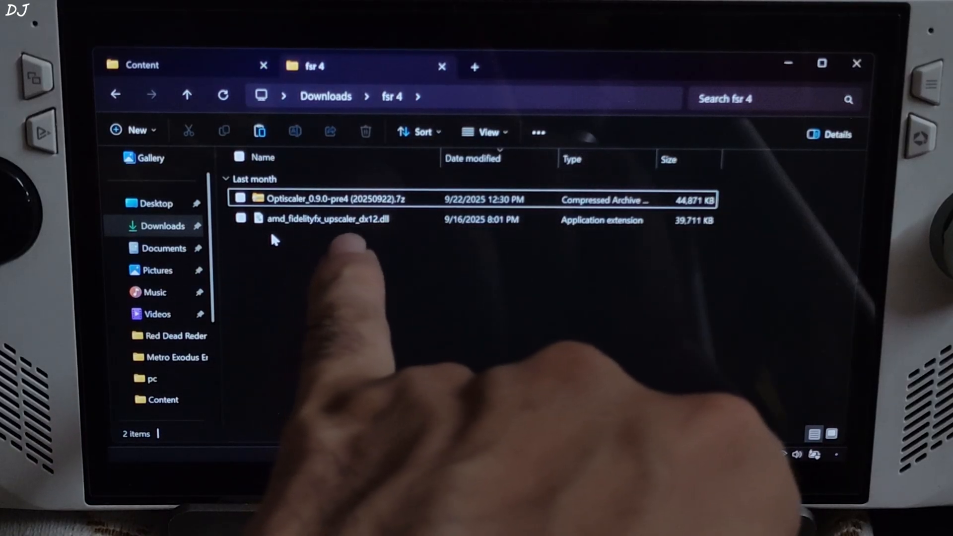
Copy the FSR 4 amd_fidelityfx_upscaler_dx12.dll into Forza's Content folder, replacing the existing one.
{"action": "right_click", "coordinate": [327, 218]}
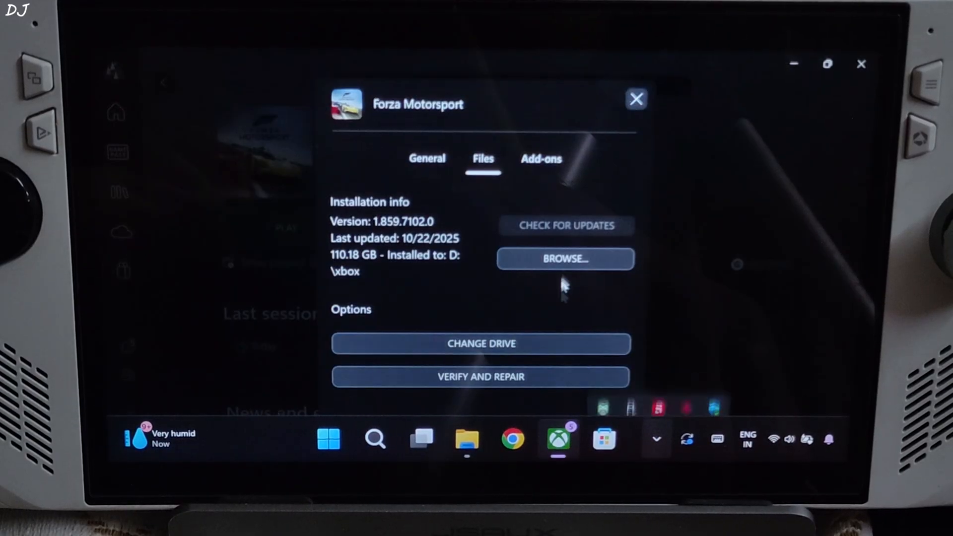
{"action": "left_click", "coordinate": [564, 259]}
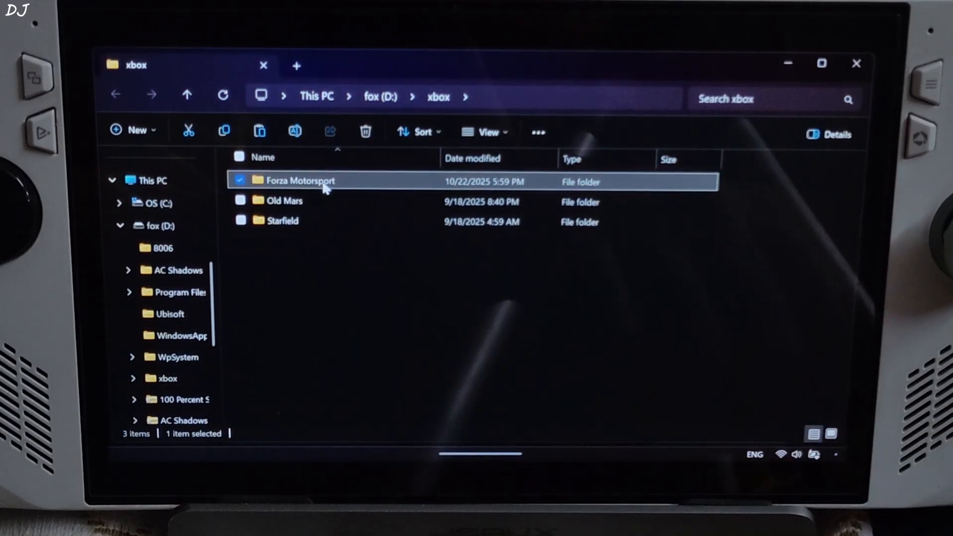
{"action": "double_click", "coordinate": [299, 180]}
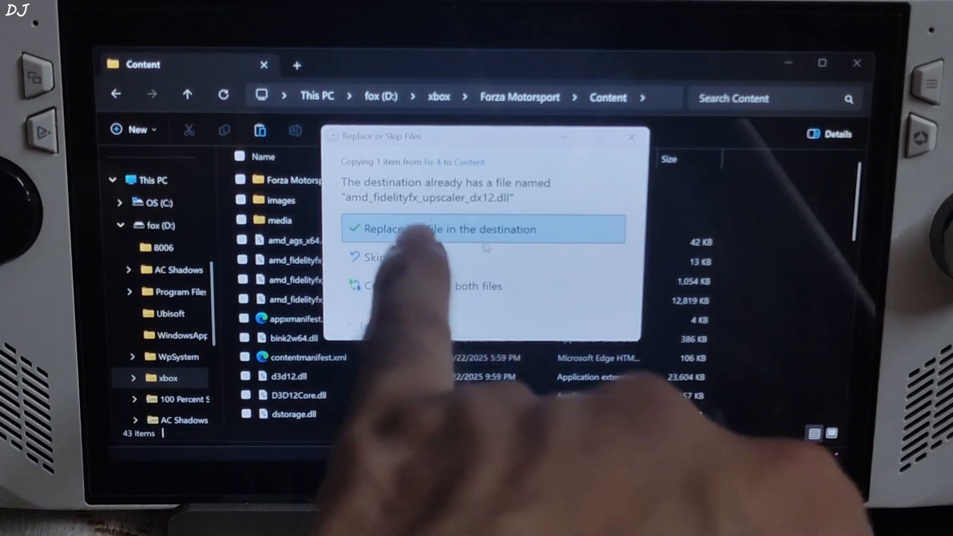
{"action": "left_click", "coordinate": [482, 229]}
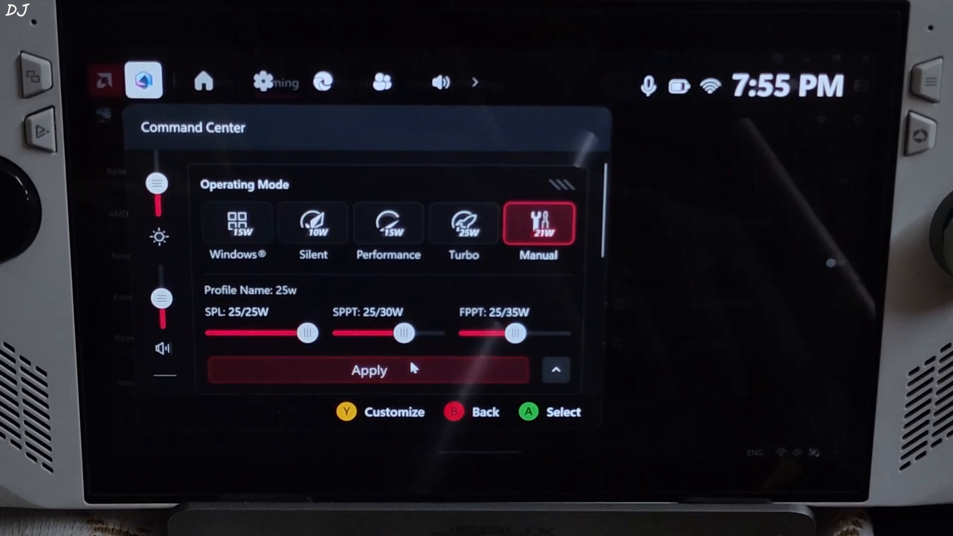
Apply the Manual operating mode with SPL 25W, SPPT 30W and FPPT 35W limits.
{"action": "left_click", "coordinate": [367, 370]}
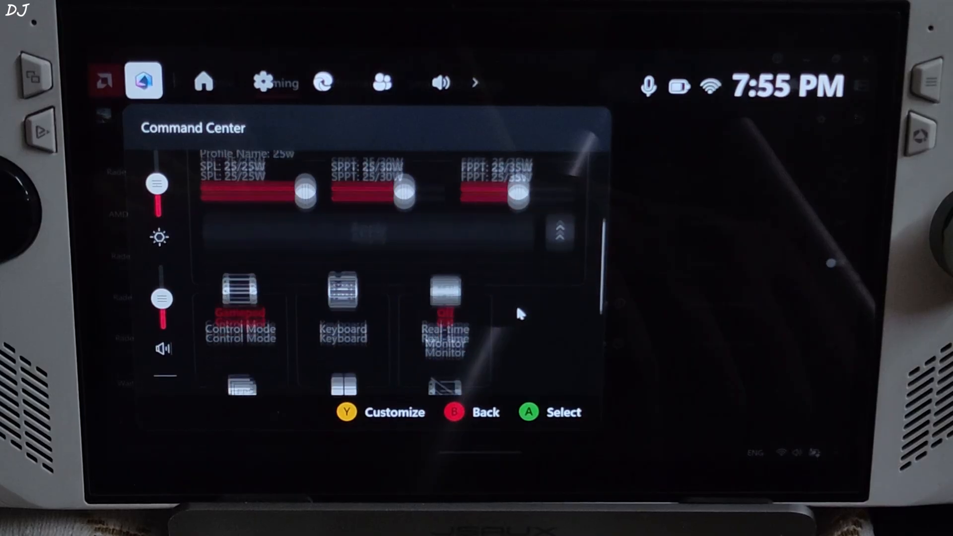
{"action": "scroll", "scroll_direction": "down", "scroll_amount": 3}
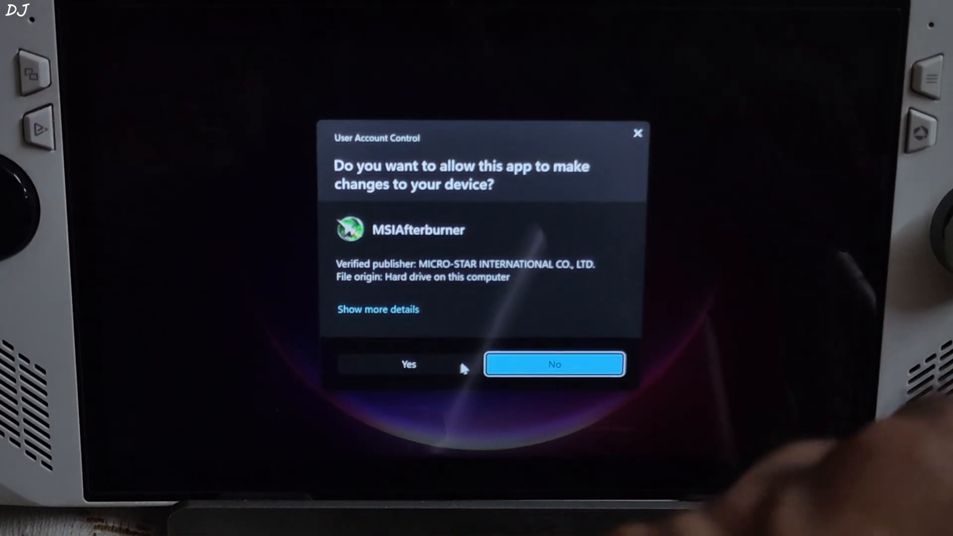
Allow MSI Afterburner's UAC prompt, enable Microsoft Detours API hooking in RTSS and confirm.
{"action": "left_click", "coordinate": [553, 364]}
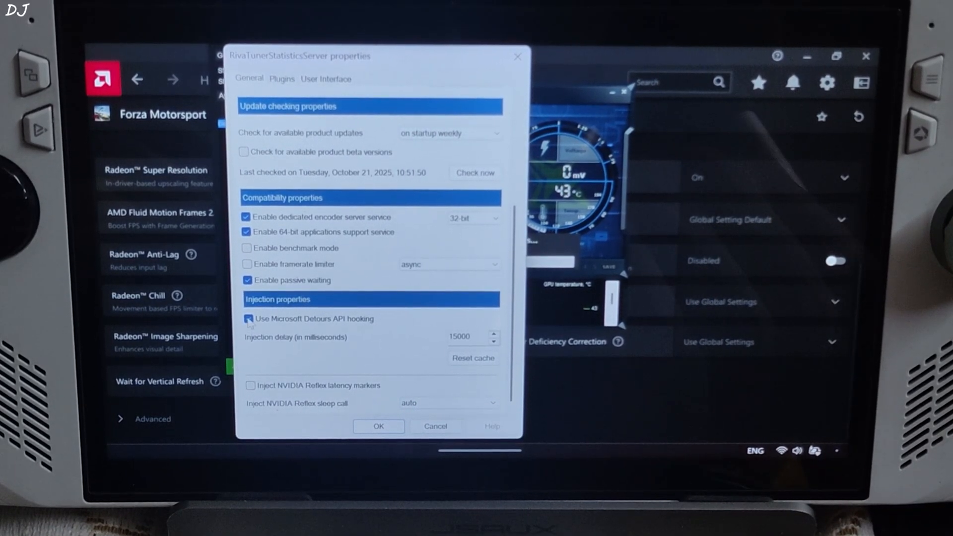
{"action": "left_click", "coordinate": [378, 426]}
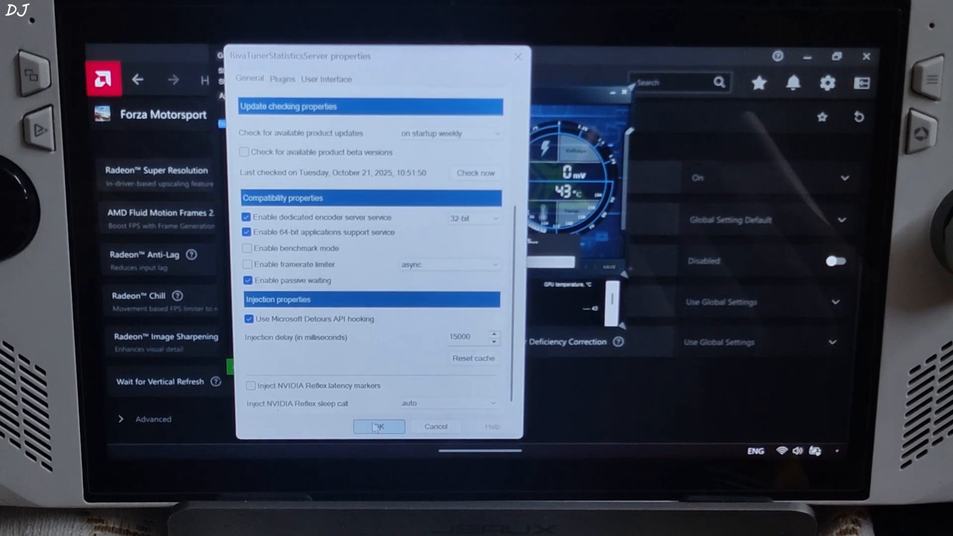
{"action": "left_click", "coordinate": [378, 426]}
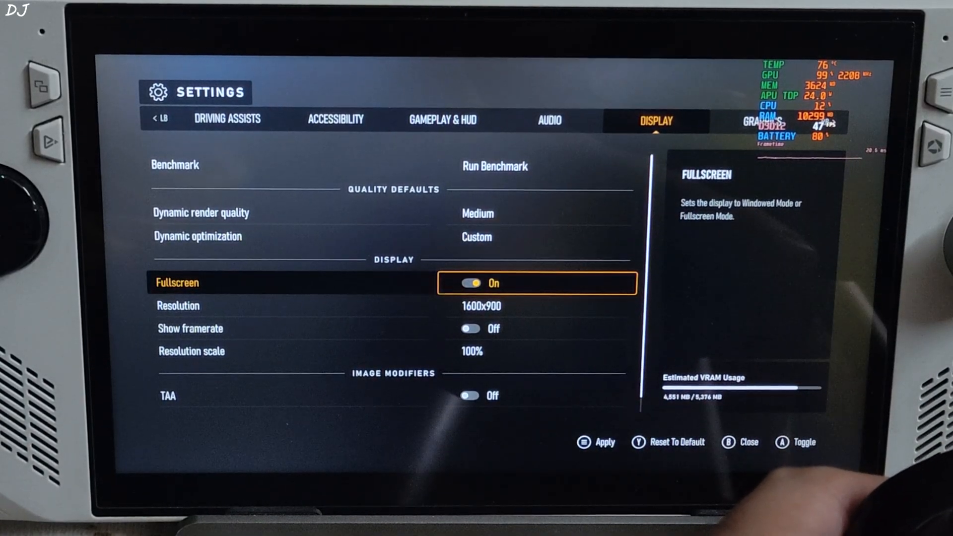
Set NVIDIA DLSS to Balanced in Display, then scroll the Graphics settings down to Motion blur quality.
{"action": "key", "text": "Down"}
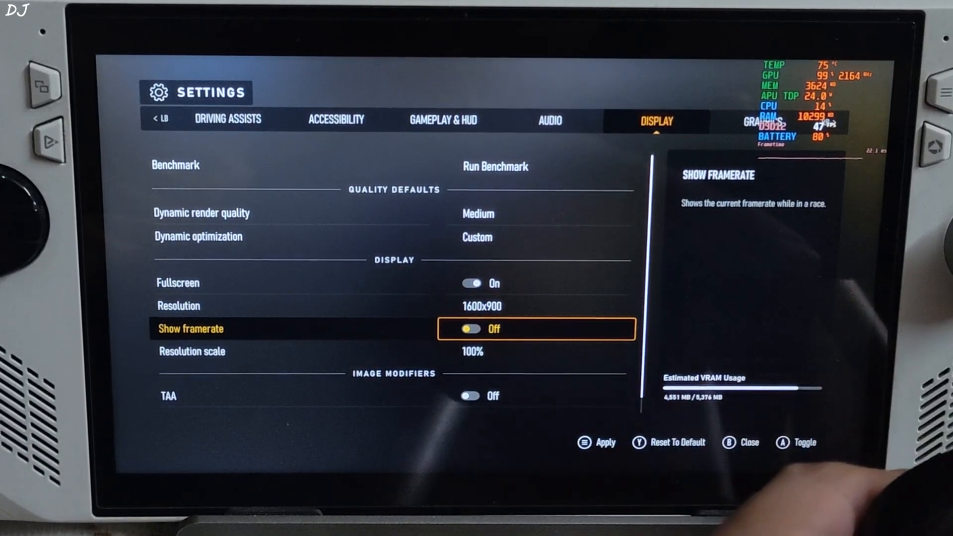
{"action": "key", "text": "Down"}
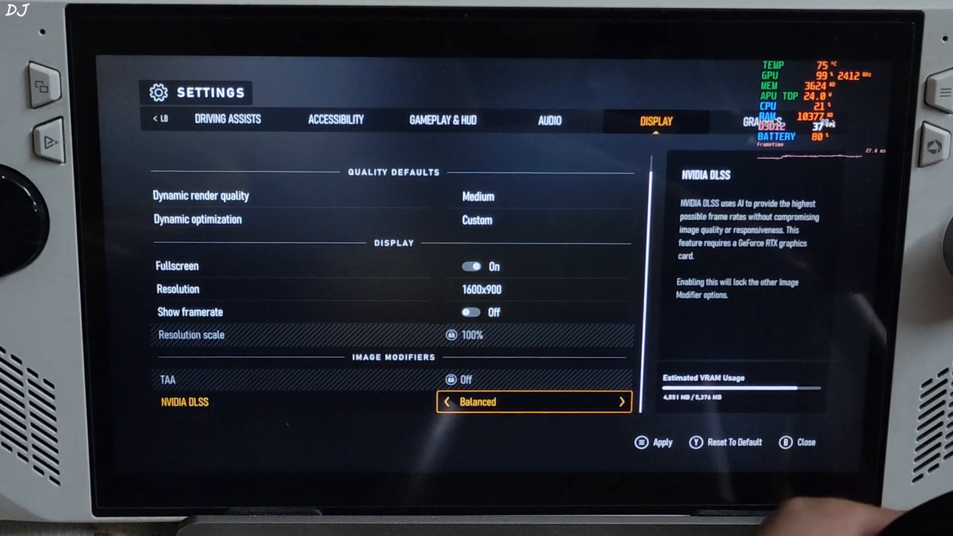
{"action": "left_click", "coordinate": [654, 443]}
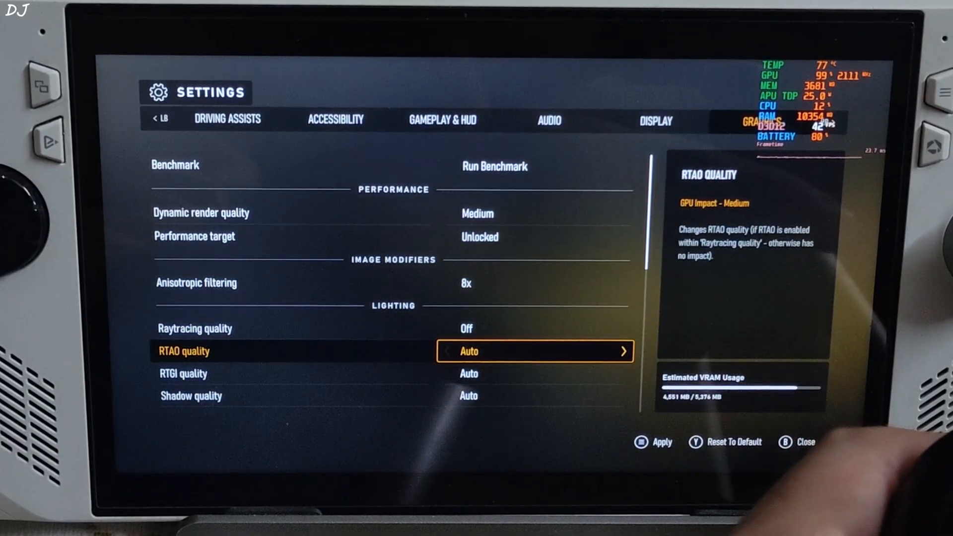
{"action": "scroll", "scroll_direction": "down", "scroll_amount": 3}
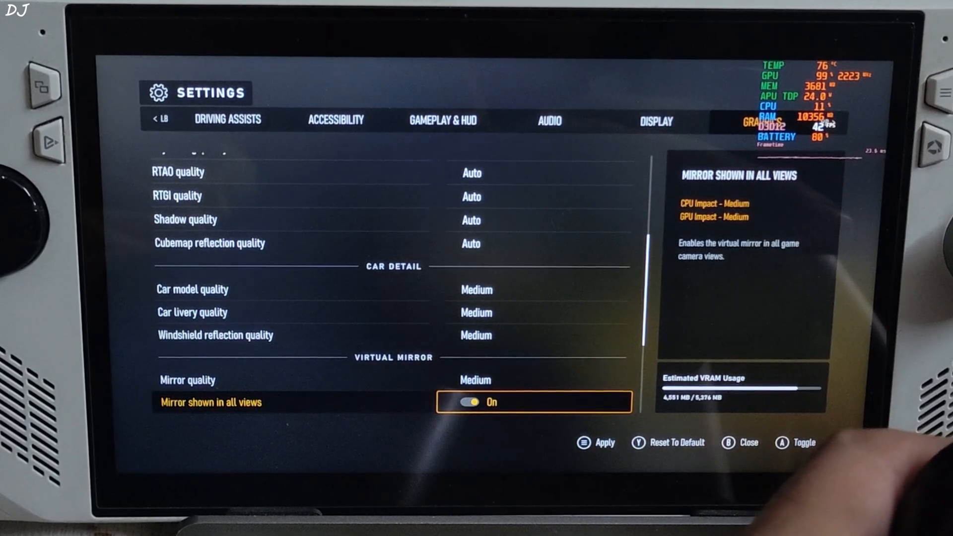
{"action": "scroll", "scroll_direction": "down", "scroll_amount": 3}
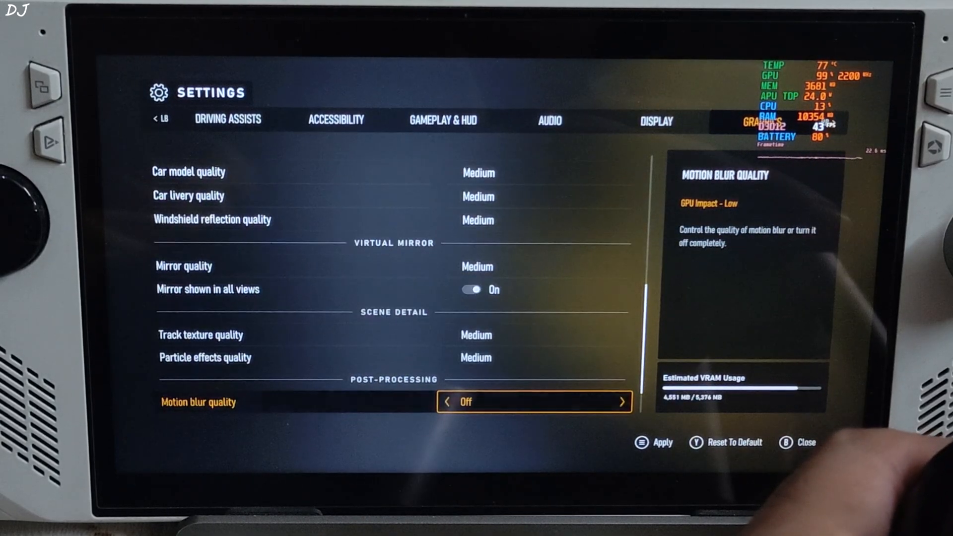
{"action": "scroll", "scroll_direction": "down", "scroll_amount": 3}
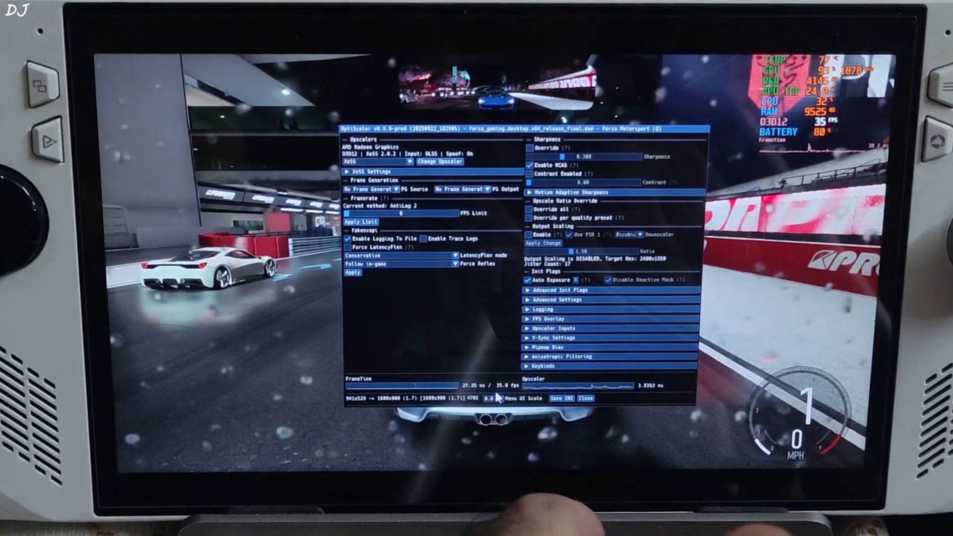
Pick FSR 3.X in OptiScaler's Upscalers dropdown and apply Change Upscaler.
{"action": "left_click", "coordinate": [489, 398]}
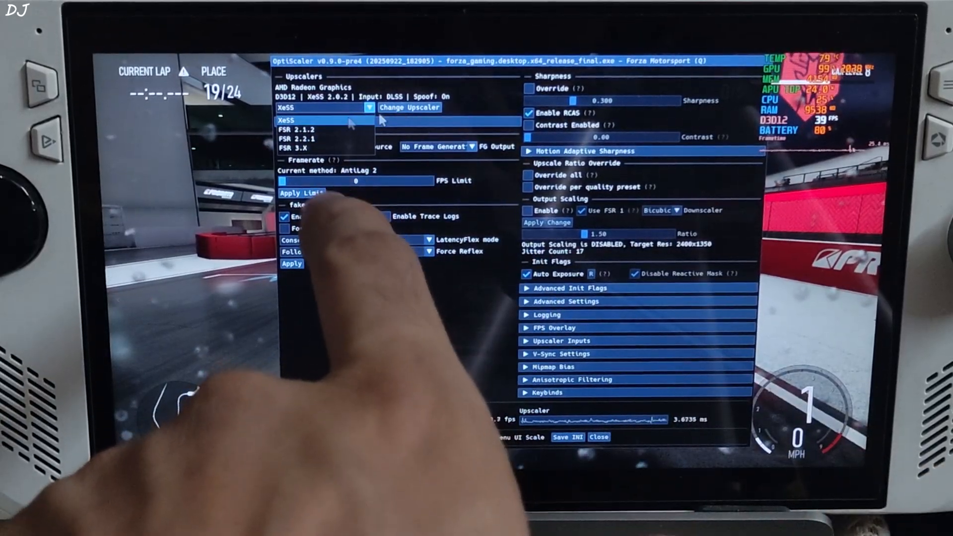
{"action": "left_click", "coordinate": [298, 148]}
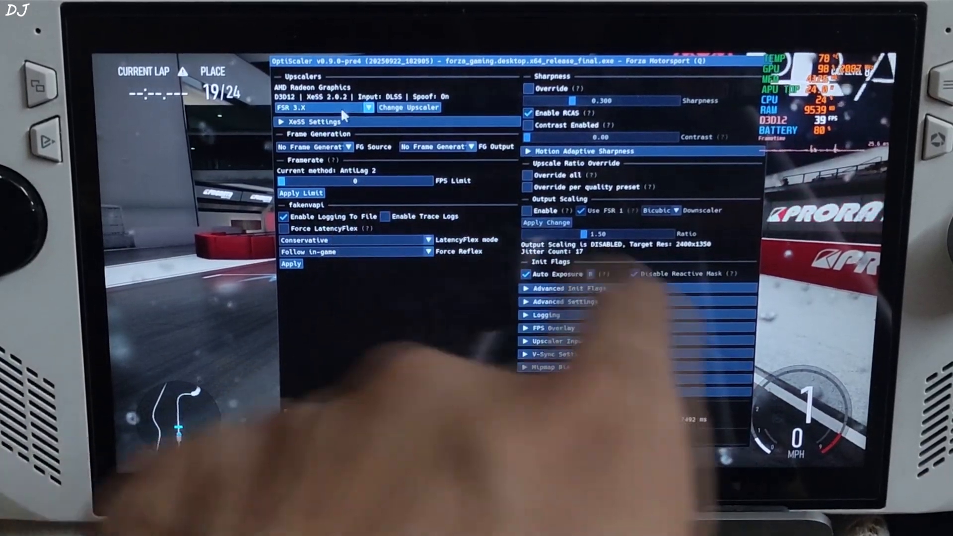
{"action": "left_click", "coordinate": [408, 107]}
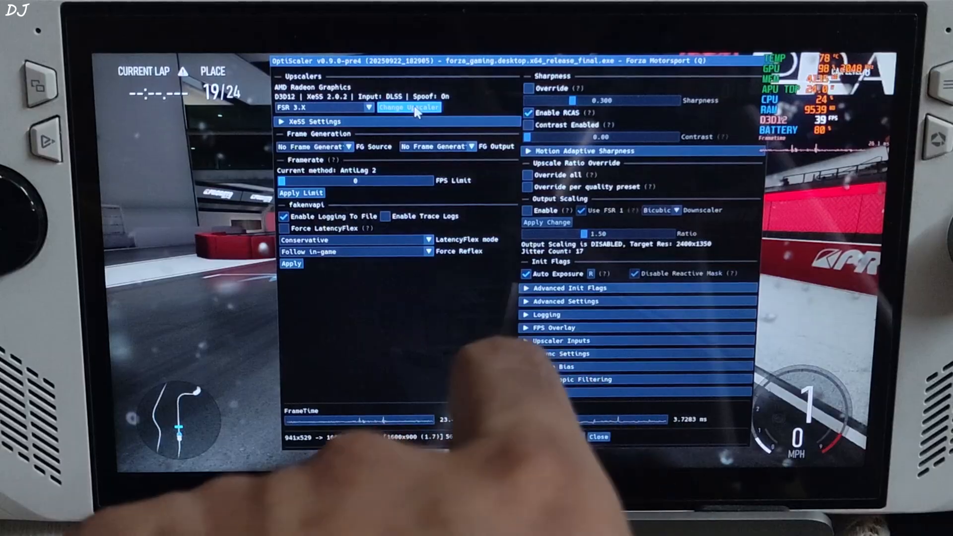
{"action": "left_click", "coordinate": [408, 107]}
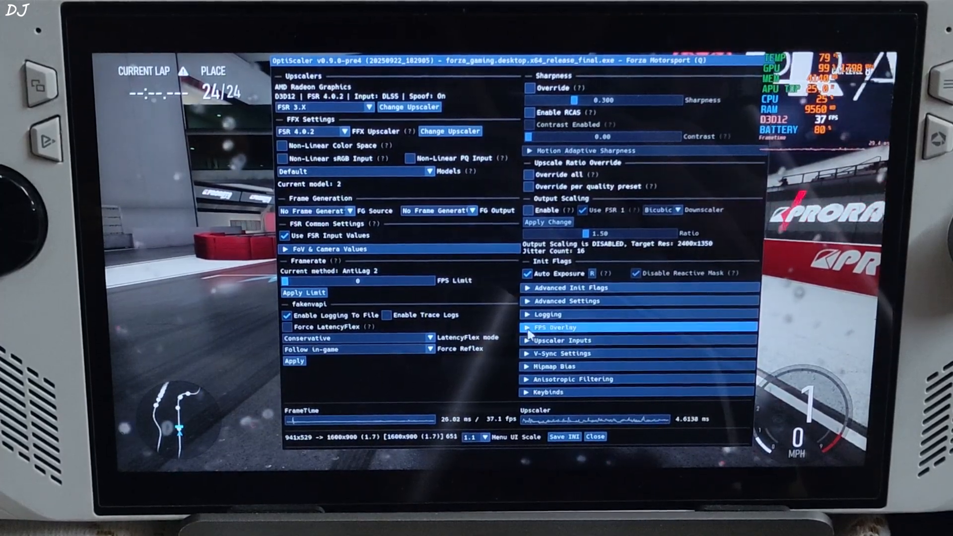
Enable the FPS overlay with Full + Graph type, save the INI and close OptiScaler.
{"action": "left_click", "coordinate": [553, 327]}
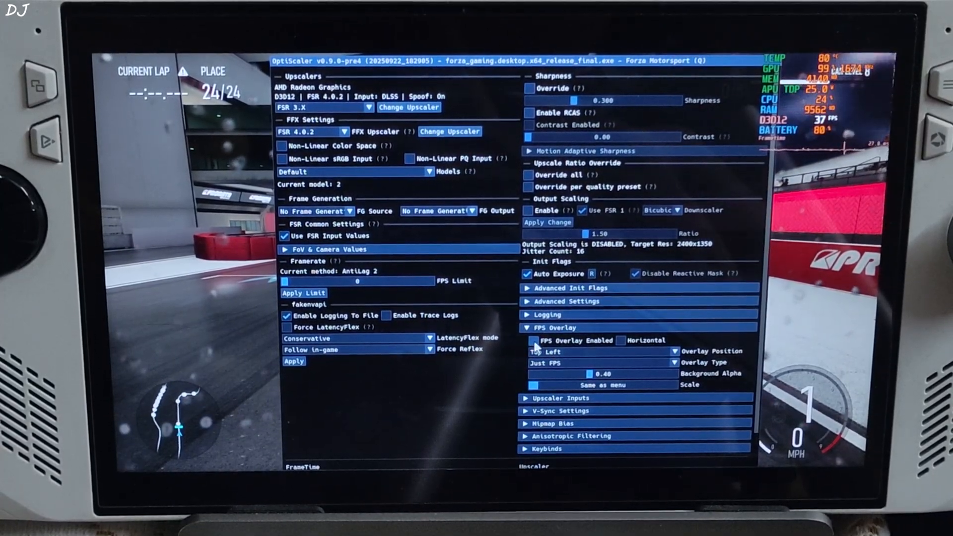
{"action": "left_click", "coordinate": [533, 341]}
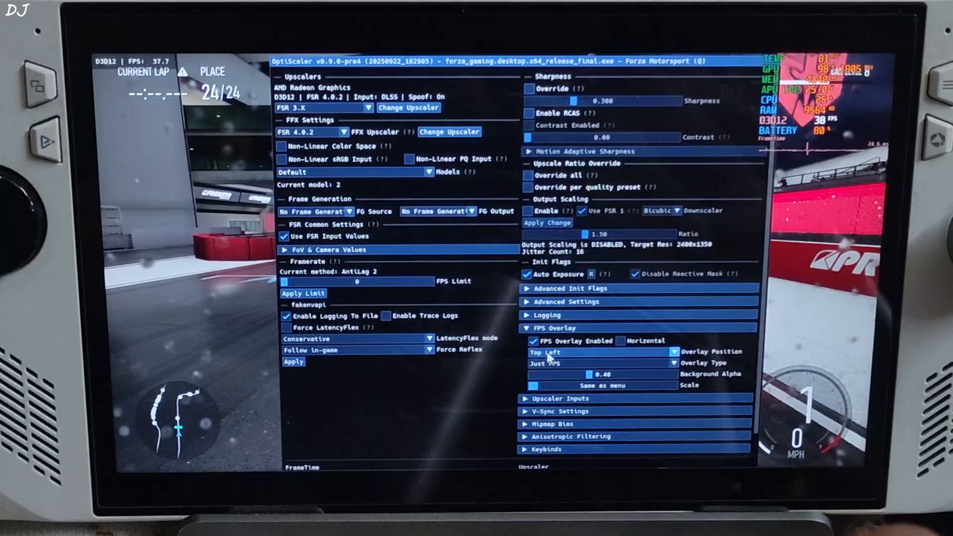
{"action": "left_click", "coordinate": [601, 363]}
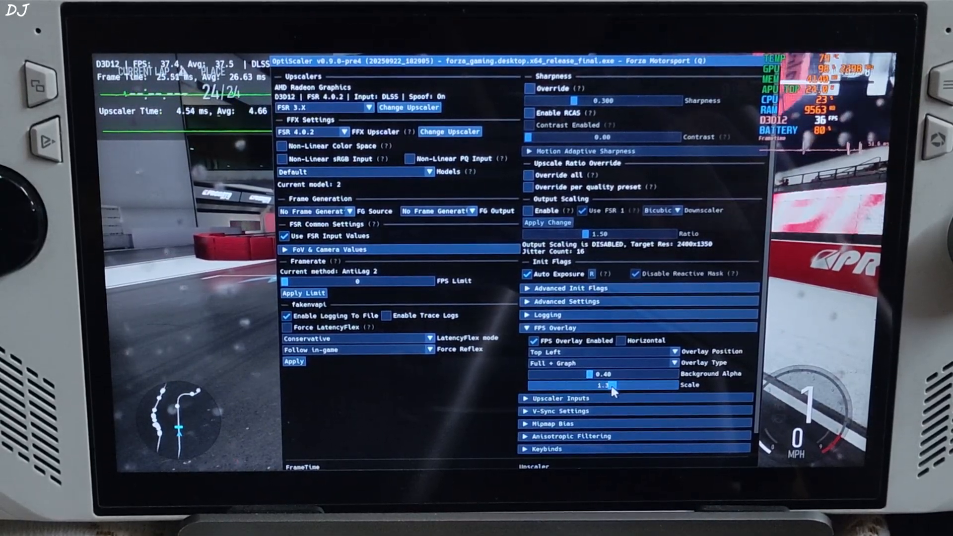
{"action": "scroll", "scroll_direction": "down", "scroll_amount": 3}
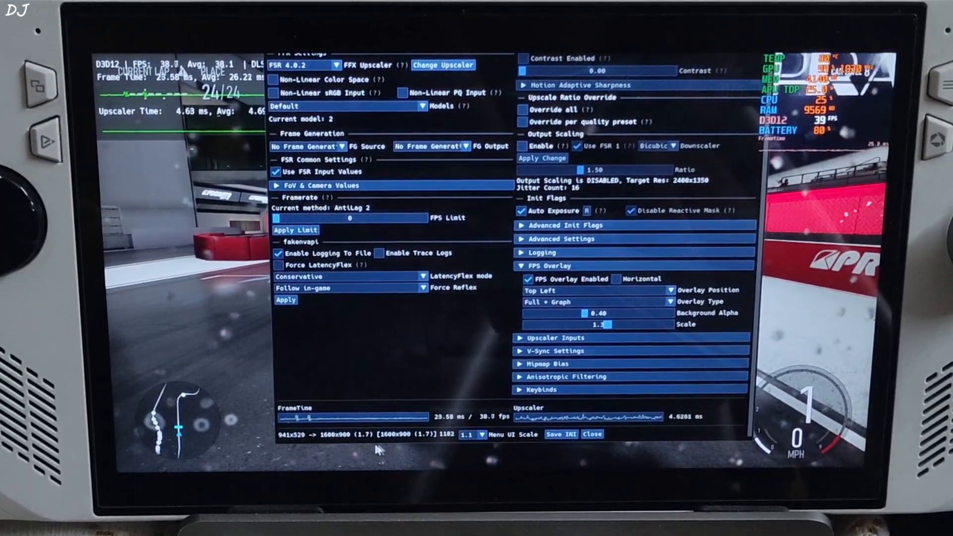
{"action": "left_click", "coordinate": [560, 434]}
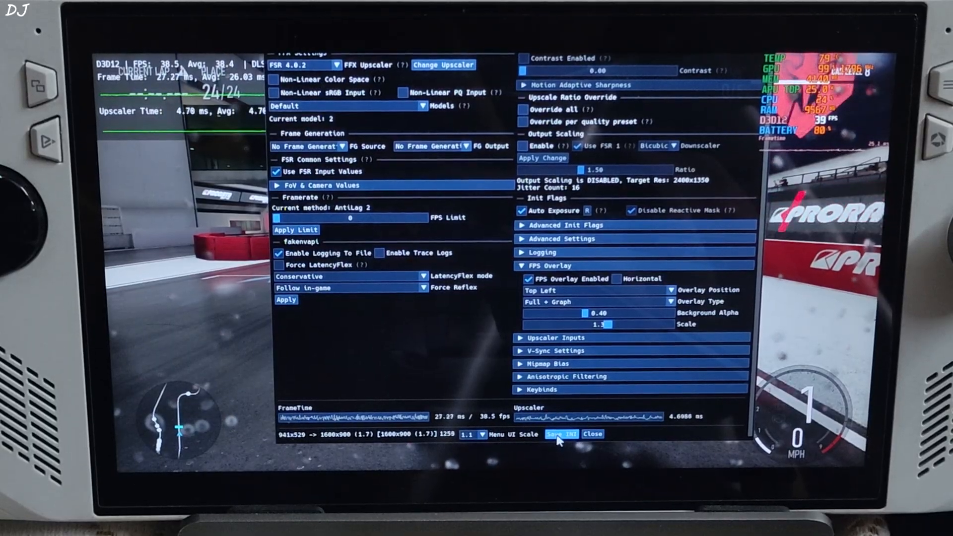
{"action": "left_click", "coordinate": [592, 434]}
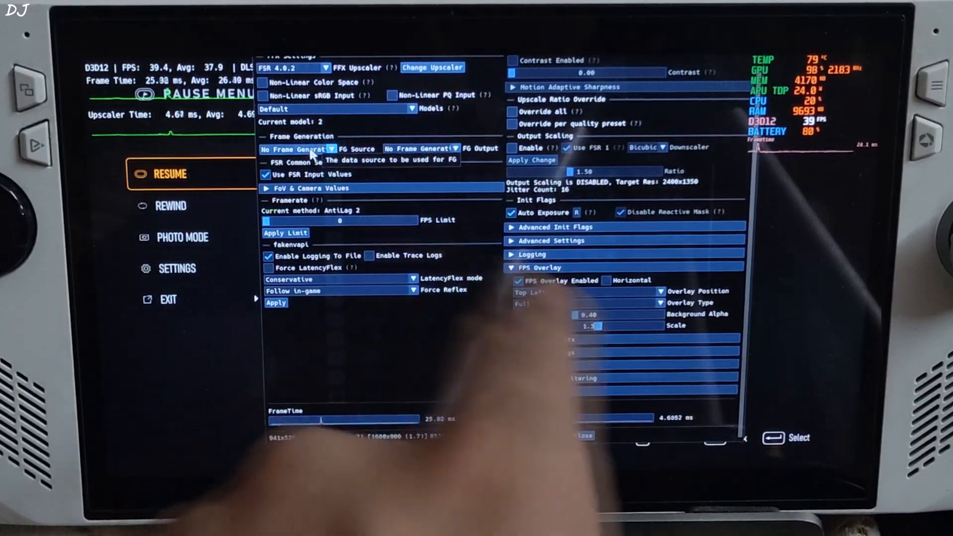
Set FG Source to DLSSG via Streamline and FG Output to FSR FG, then save the INI.
{"action": "left_click", "coordinate": [312, 149]}
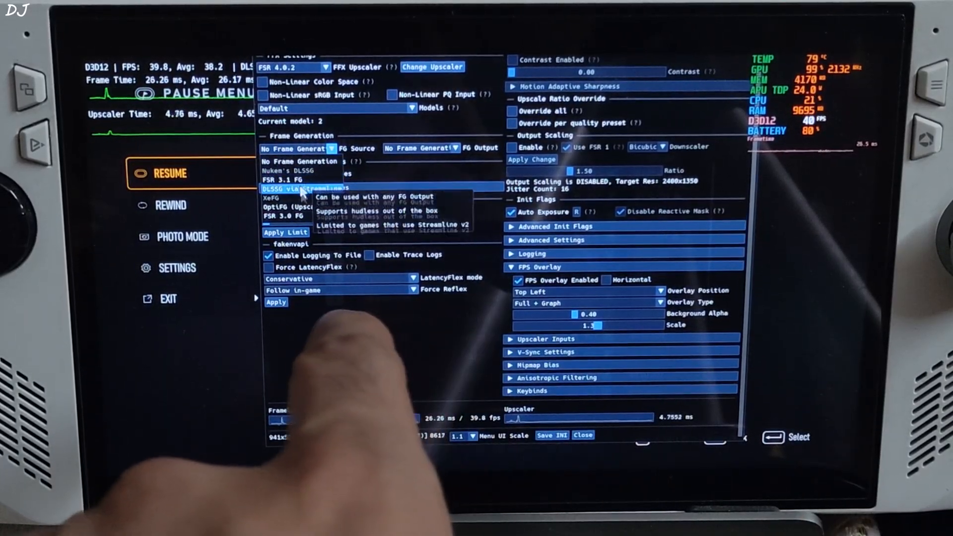
{"action": "left_click", "coordinate": [308, 189]}
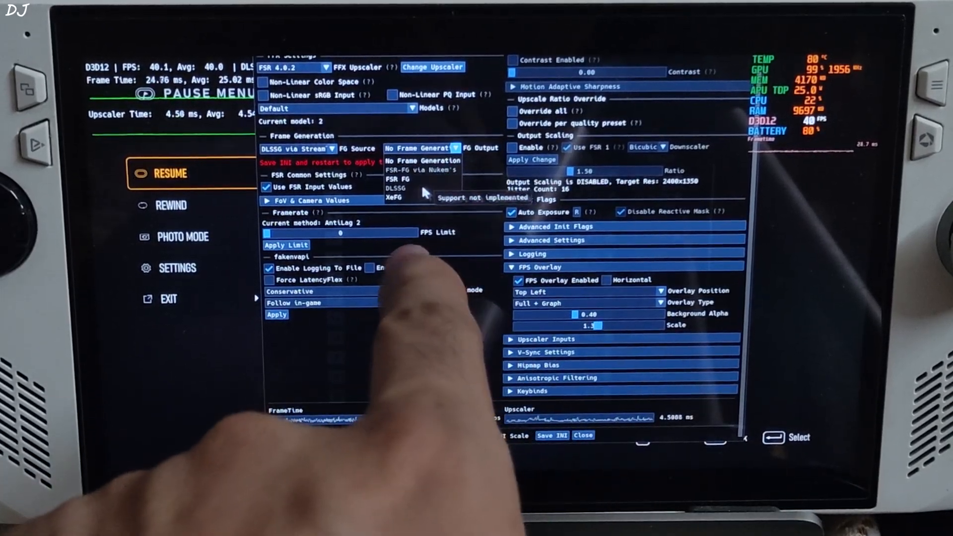
{"action": "left_click", "coordinate": [398, 179]}
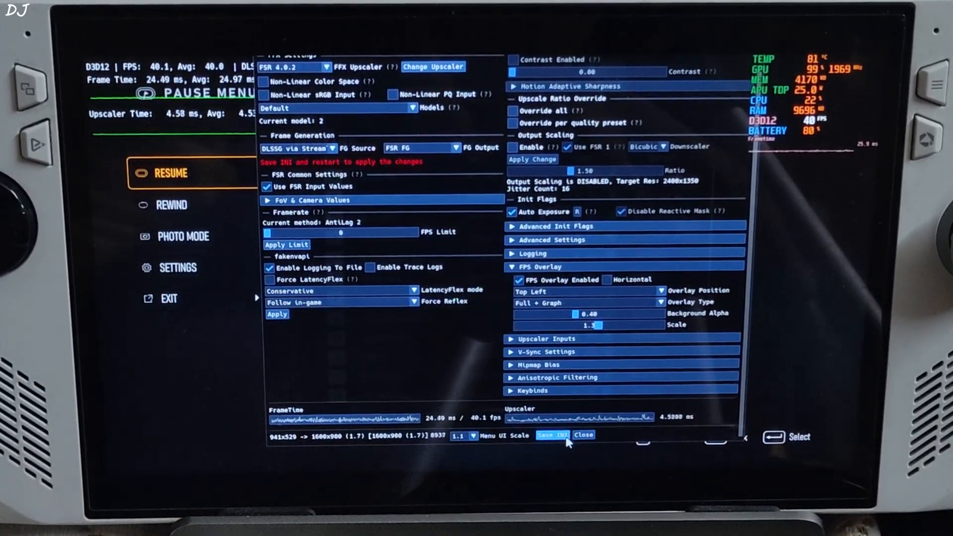
{"action": "left_click", "coordinate": [583, 434]}
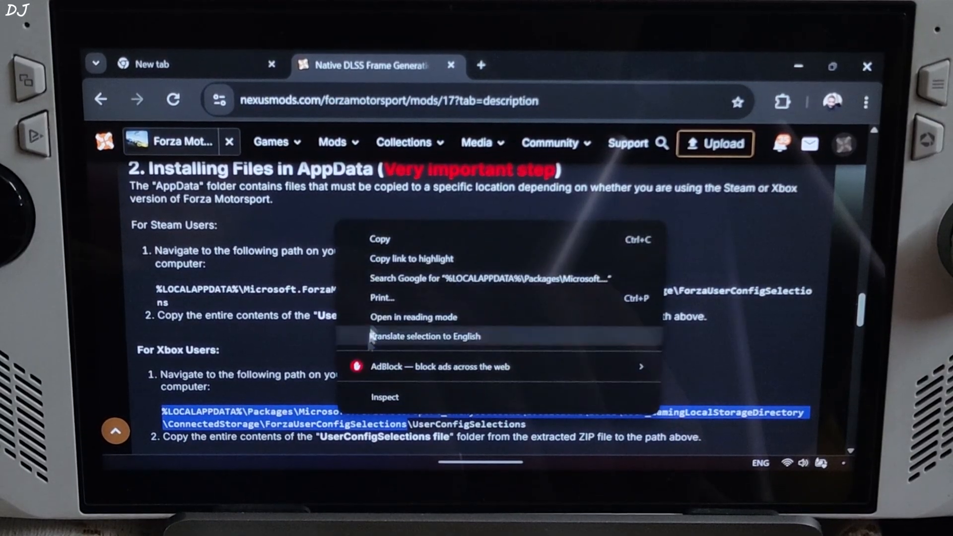
Copy the Xbox users' %LOCALAPPDATA% ForzaUserConfigSelections path from the mod page.
{"action": "left_click", "coordinate": [377, 248]}
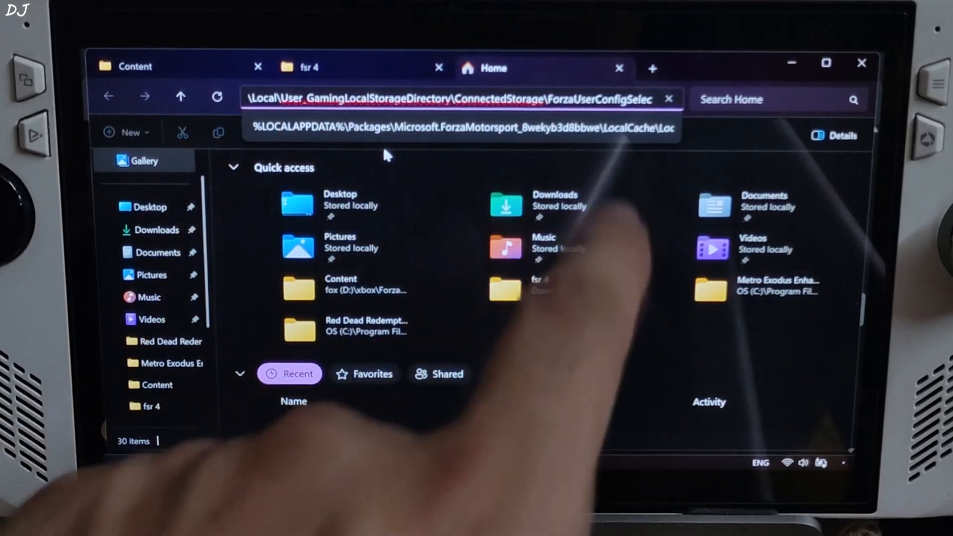
Navigate to the pasted ForzaUserConfigSelections path and open the UserConfigSelections file.
{"action": "key", "text": "Enter"}
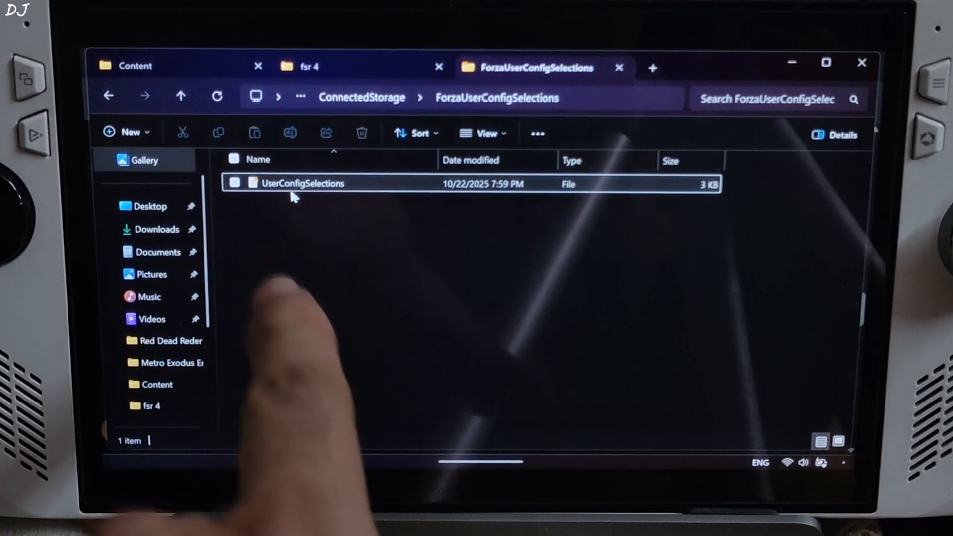
{"action": "double_click", "coordinate": [303, 182]}
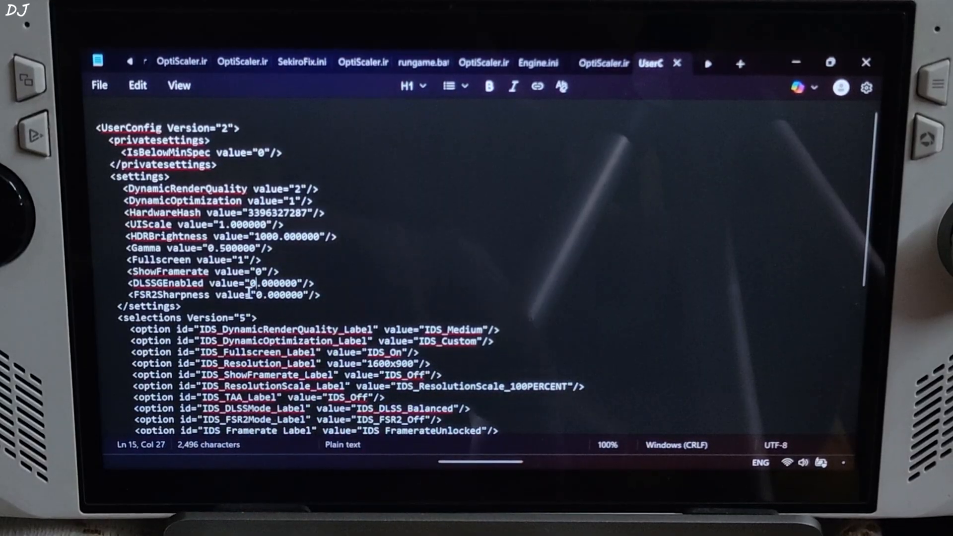
Change DLSSGEnabled from 0 to 1 in the UserConfigSelections XML.
{"action": "type", "text": "1"}
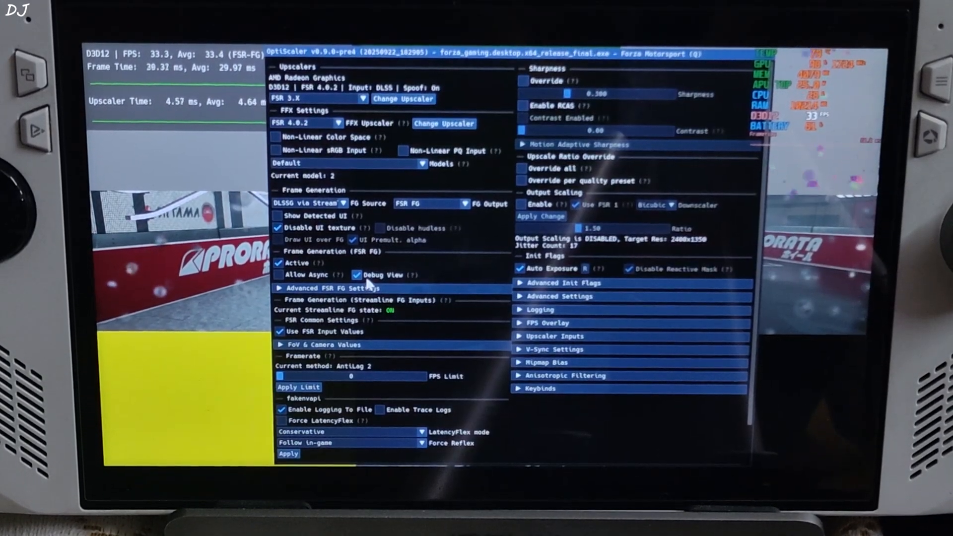
Untick Debug View for FSR FG, keeping frame generation active at about 65 fps.
{"action": "left_click", "coordinate": [357, 275]}
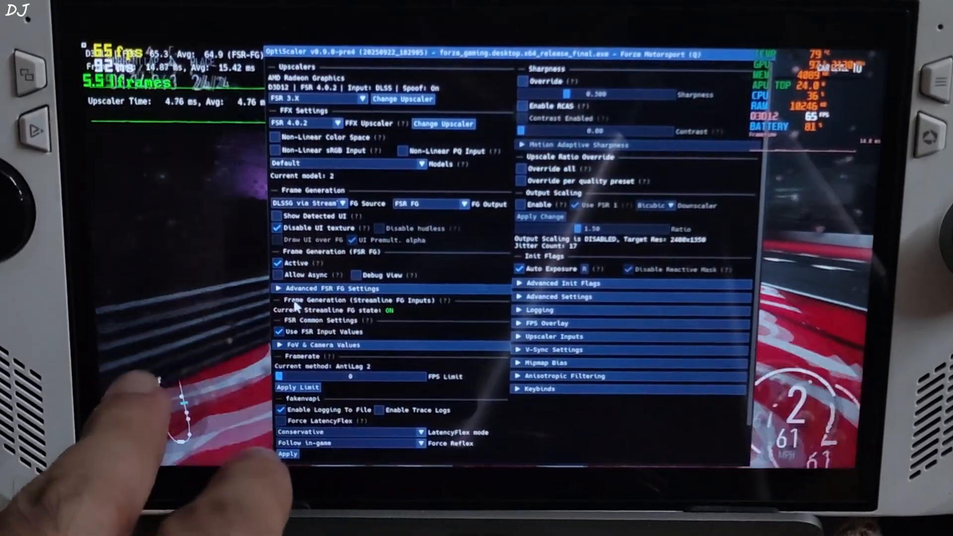
Deactivate FSR FG, set FG Output to XeFG, close OptiScaler and relaunch Forza.
{"action": "left_click", "coordinate": [278, 262]}
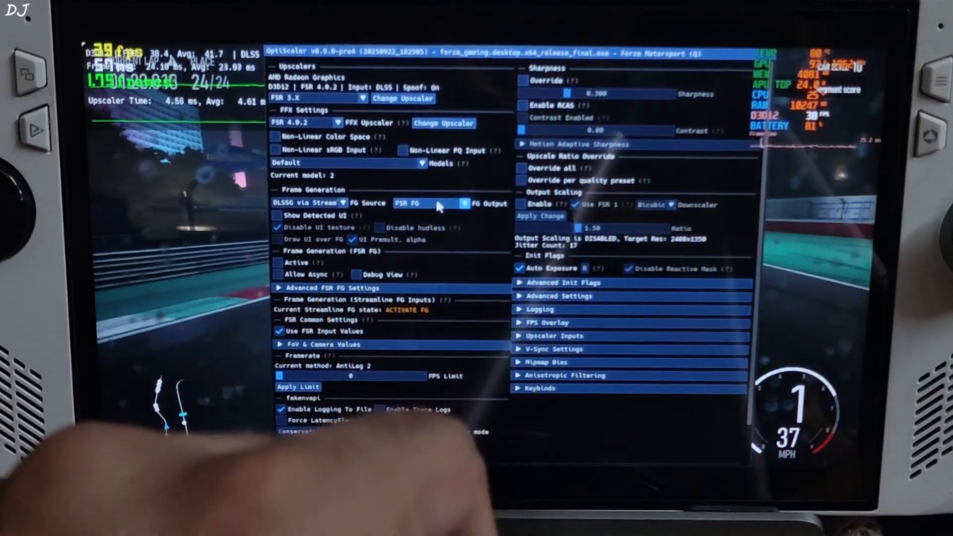
{"action": "left_click", "coordinate": [429, 203]}
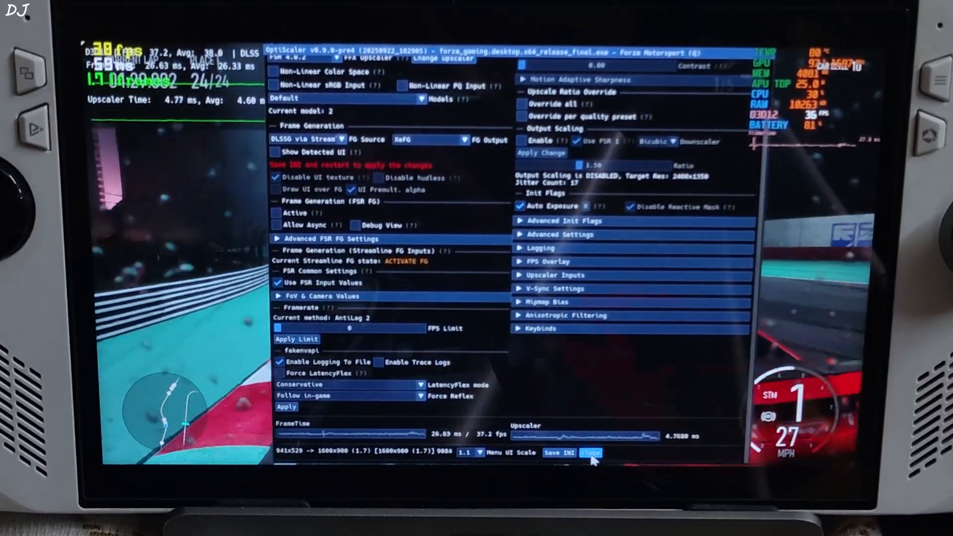
{"action": "left_click", "coordinate": [588, 452]}
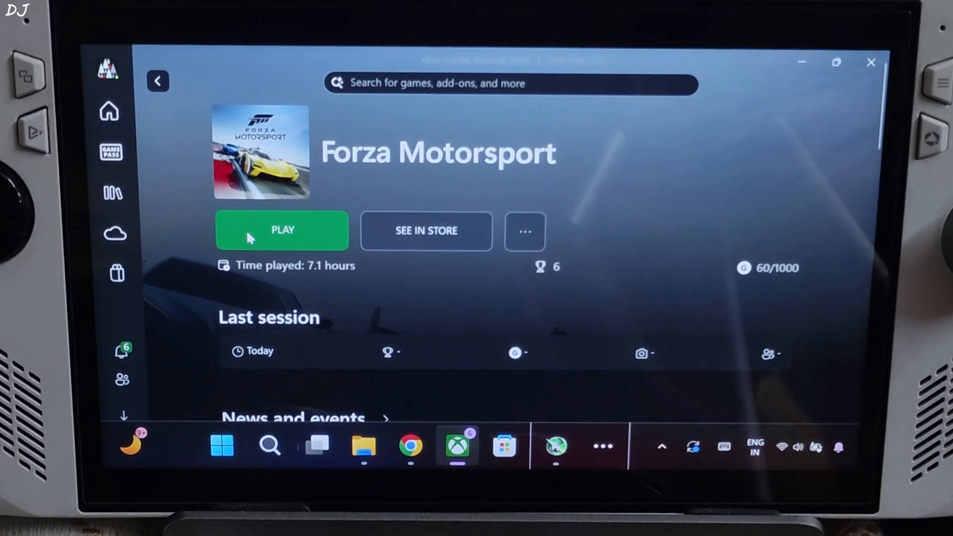
{"action": "left_click", "coordinate": [281, 229]}
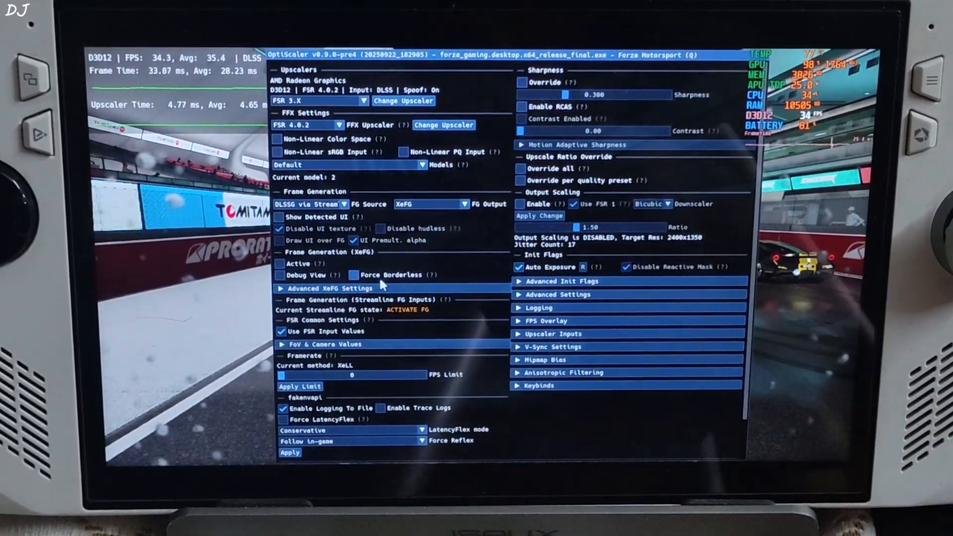
Activate XeFG frame generation and enable its Debug View purple side bars.
{"action": "left_click", "coordinate": [280, 264]}
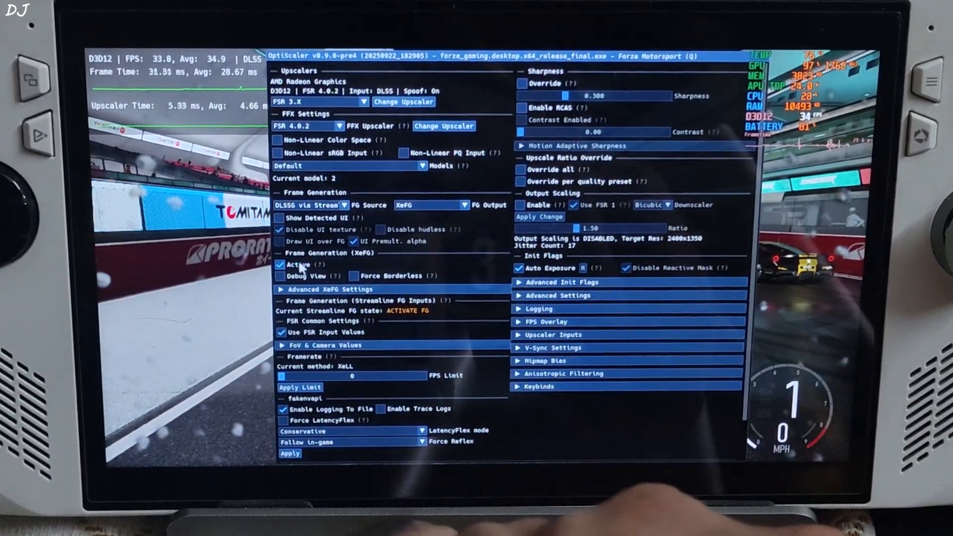
{"action": "left_click", "coordinate": [281, 264]}
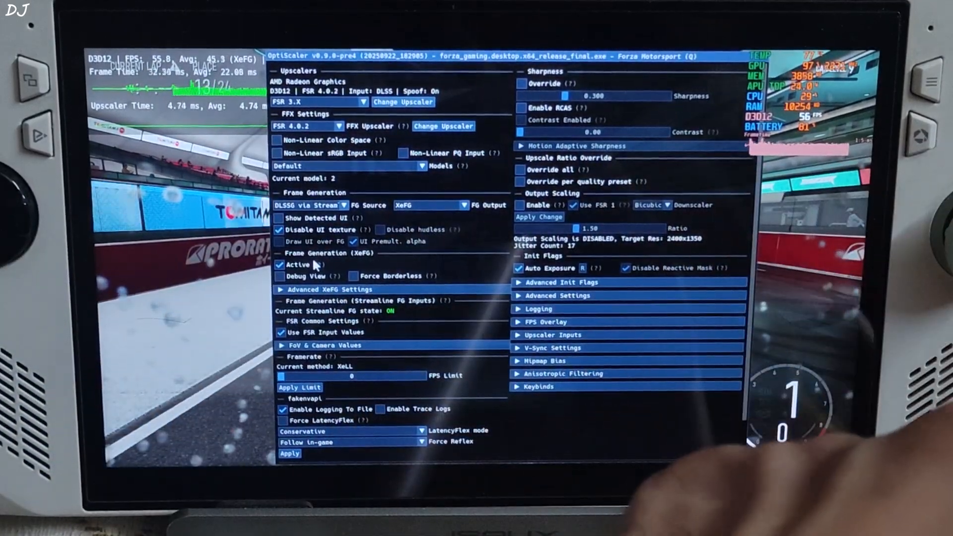
{"action": "left_click", "coordinate": [280, 277]}
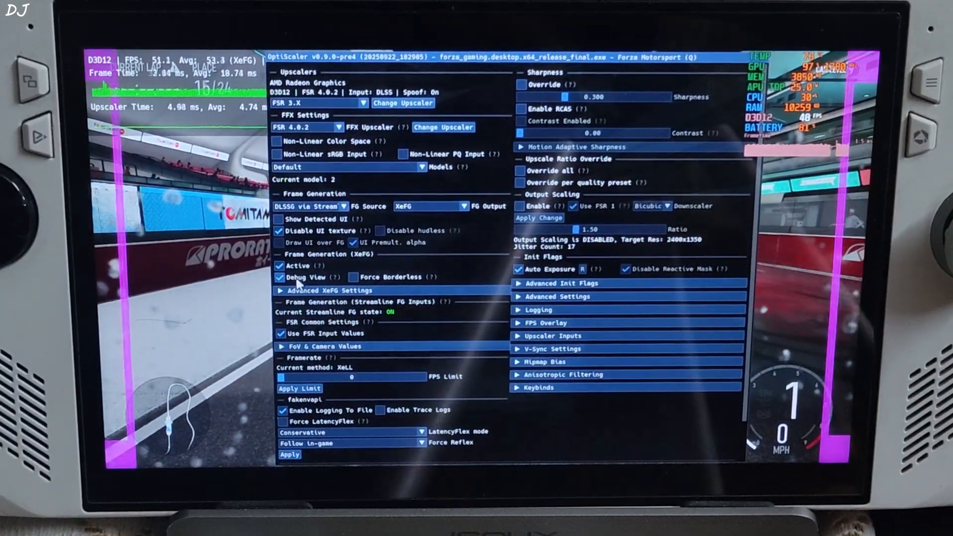